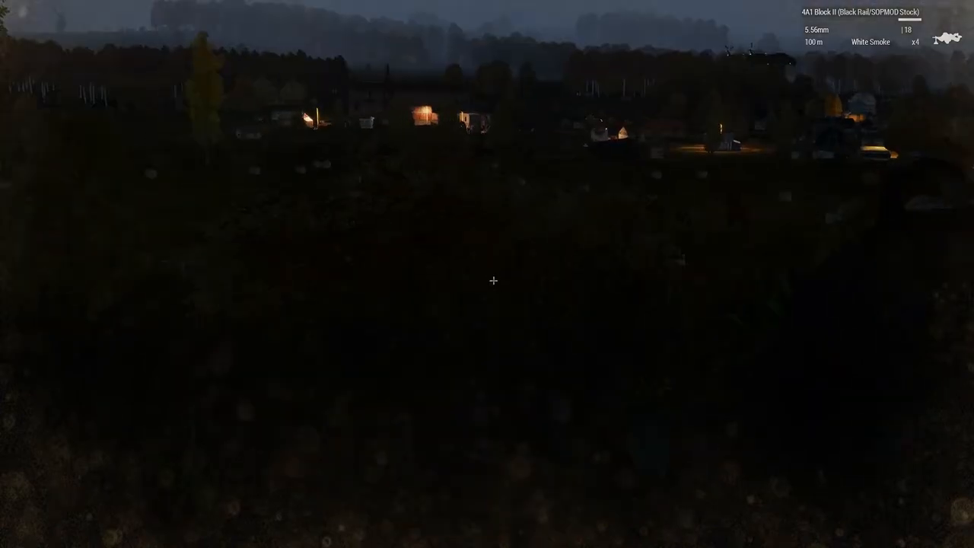
mouse_move(488, 277)
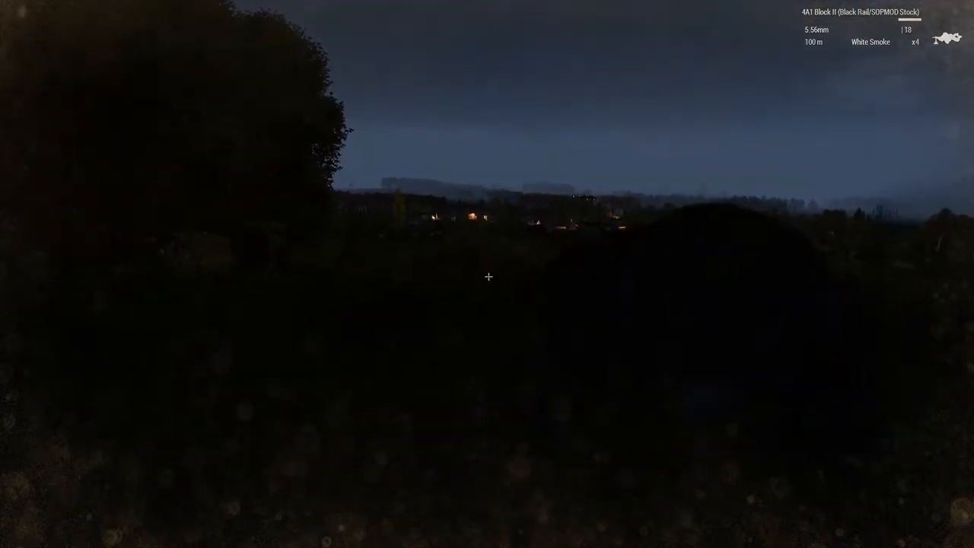
mouse_move(487, 274)
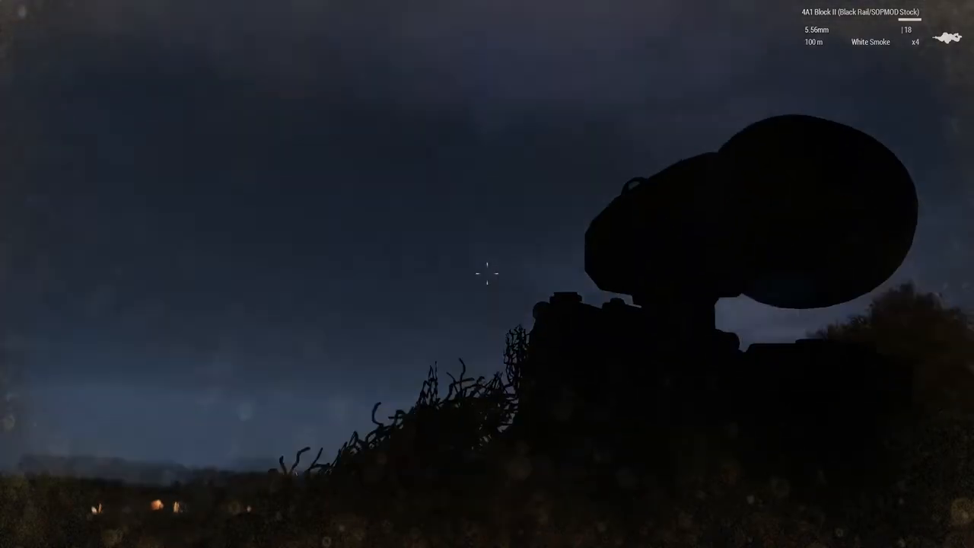
mouse_move(487, 274)
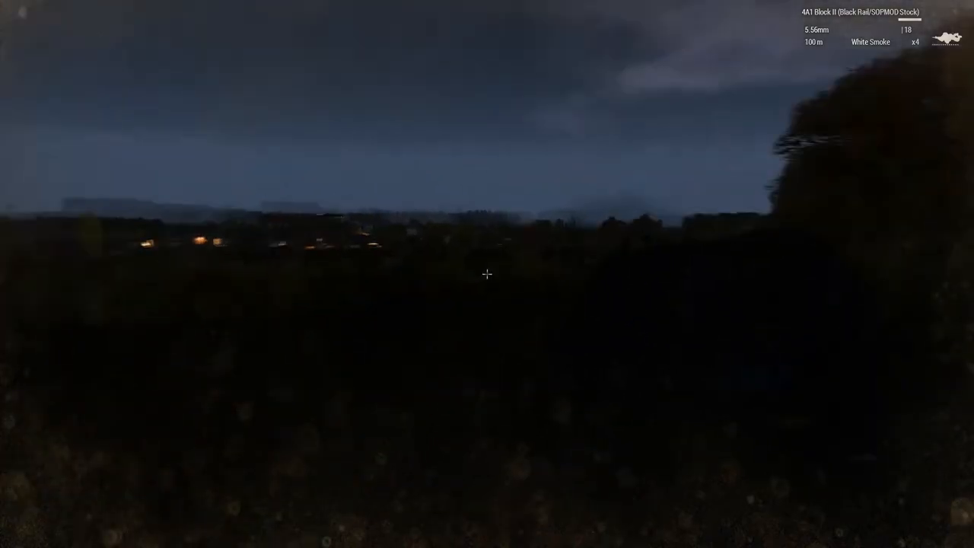
Zoom the map out around the squad's position next to the airfield
right_click(487, 274)
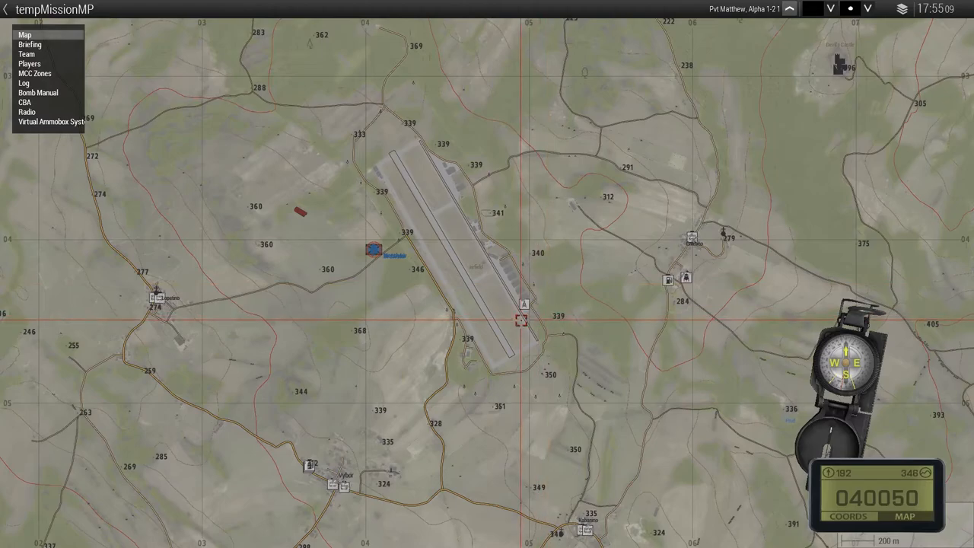
scroll("down", 3)
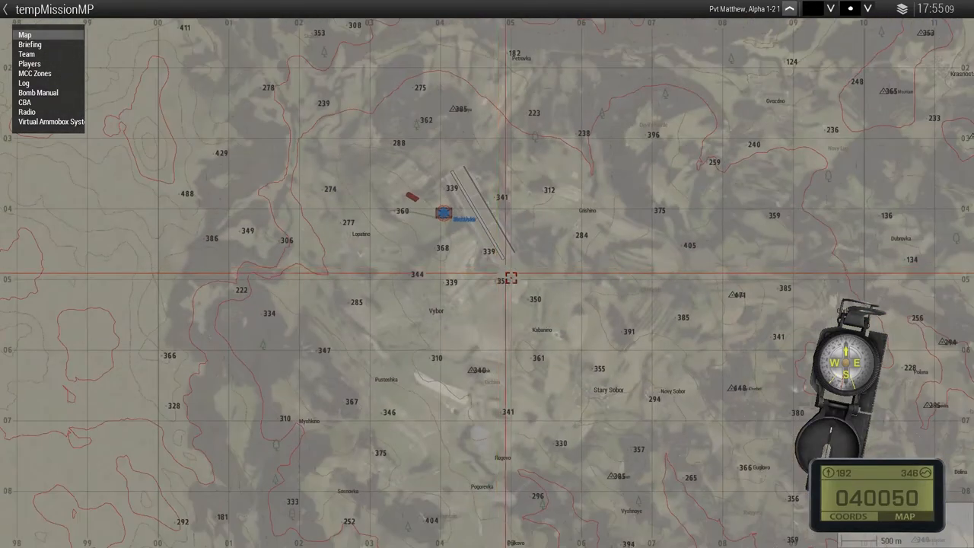
scroll("down", 3)
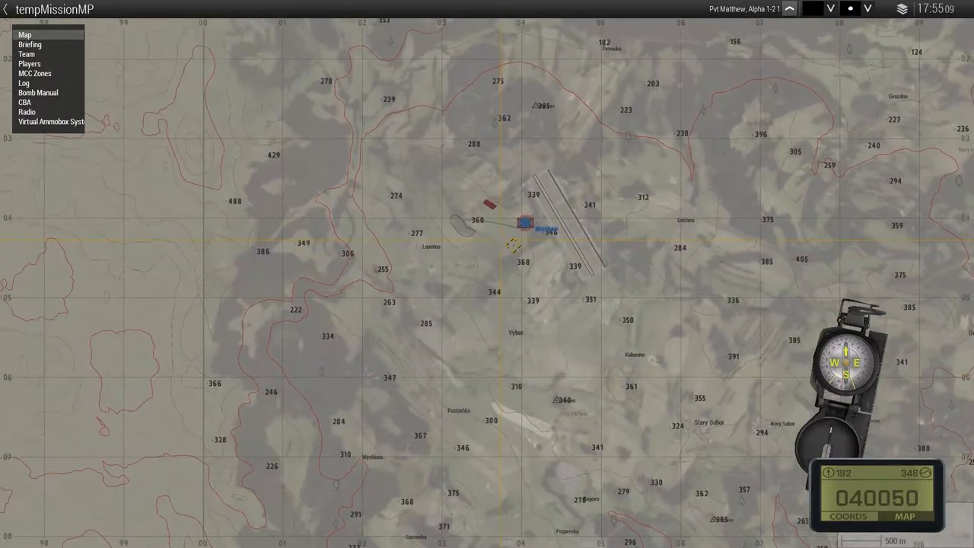
scroll("up", 3)
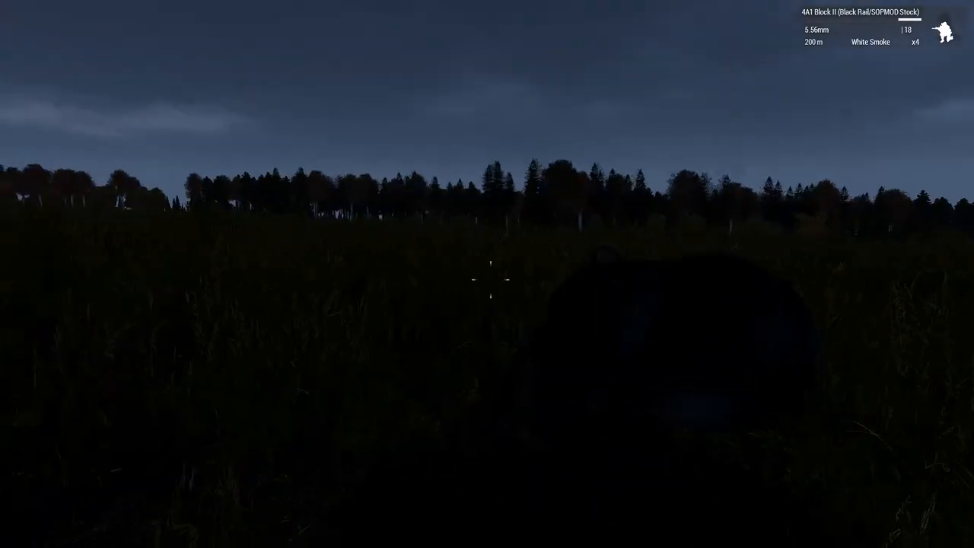
mouse_move(487, 274)
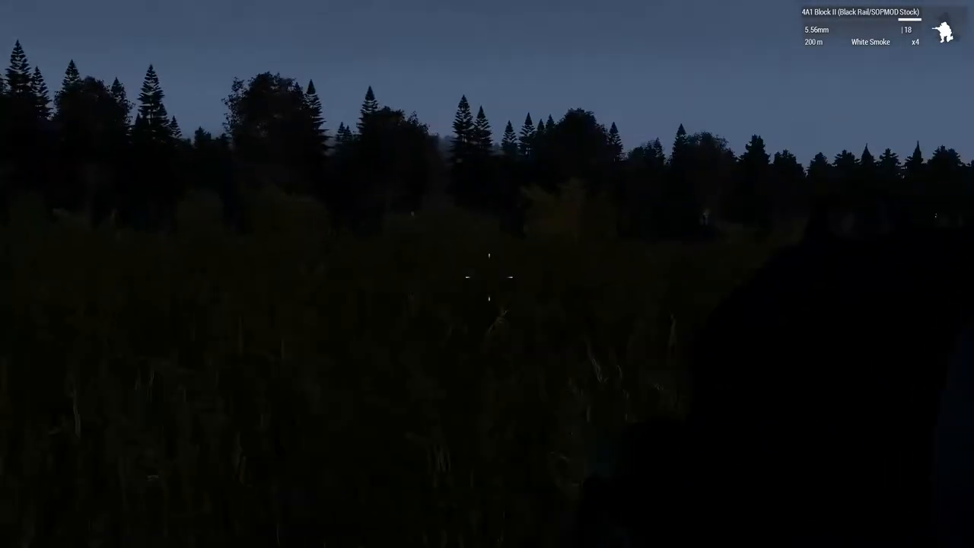
mouse_move(487, 274)
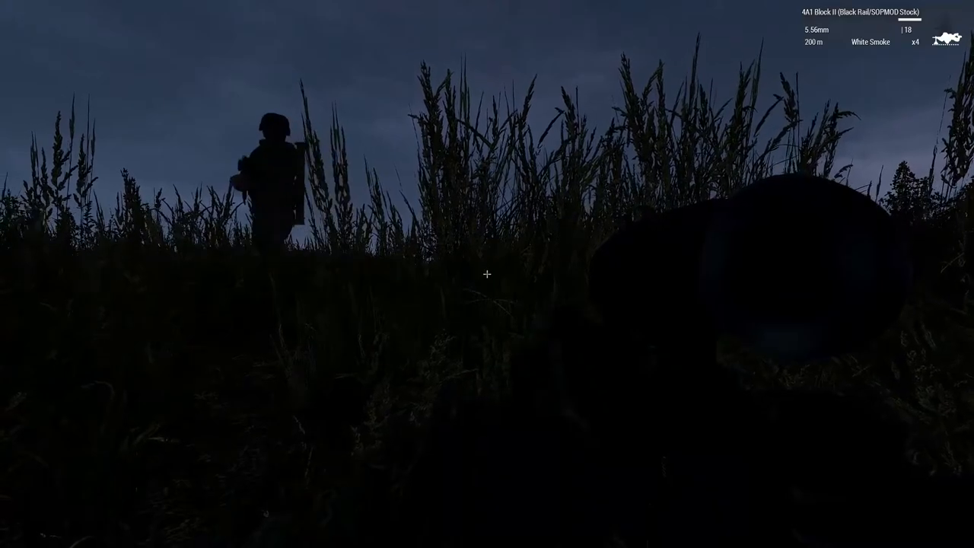
mouse_move(487, 274)
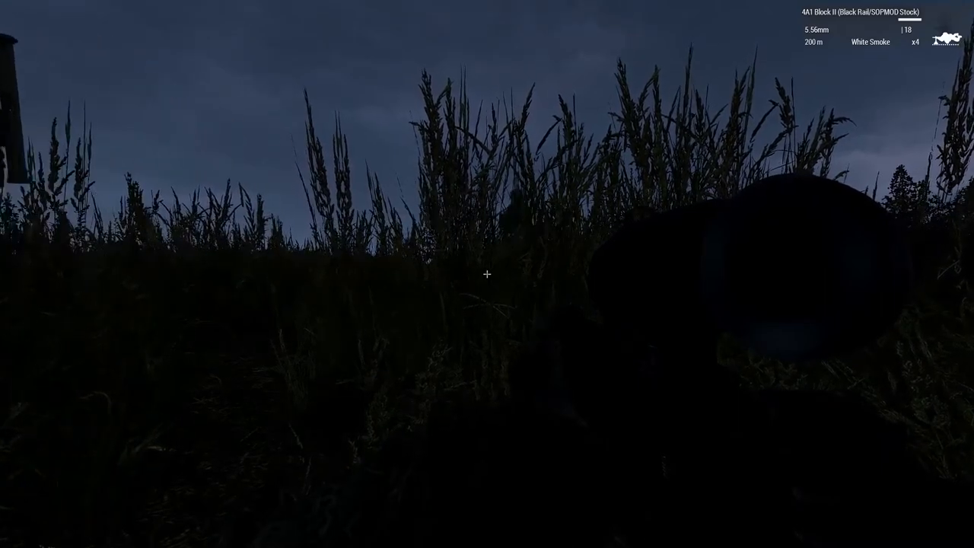
mouse_move(487, 274)
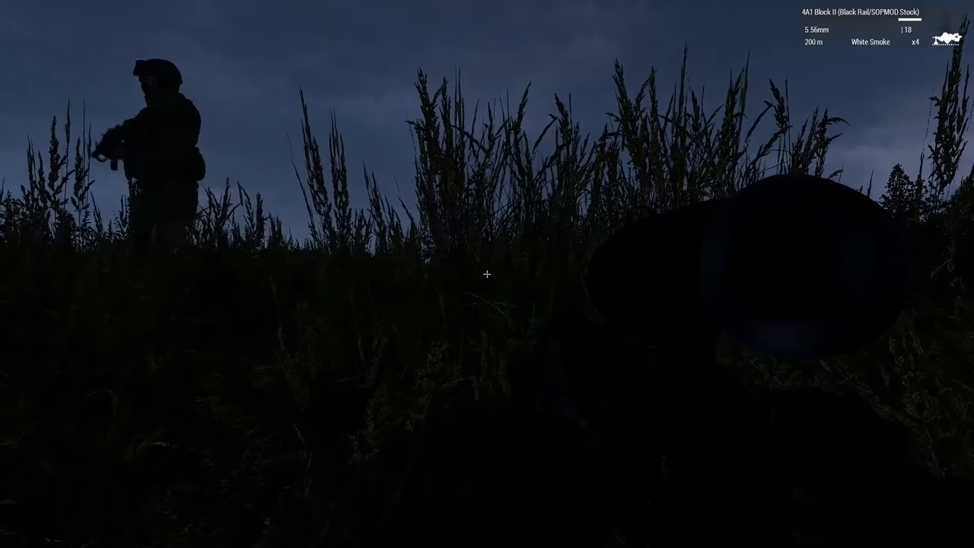
mouse_move(487, 274)
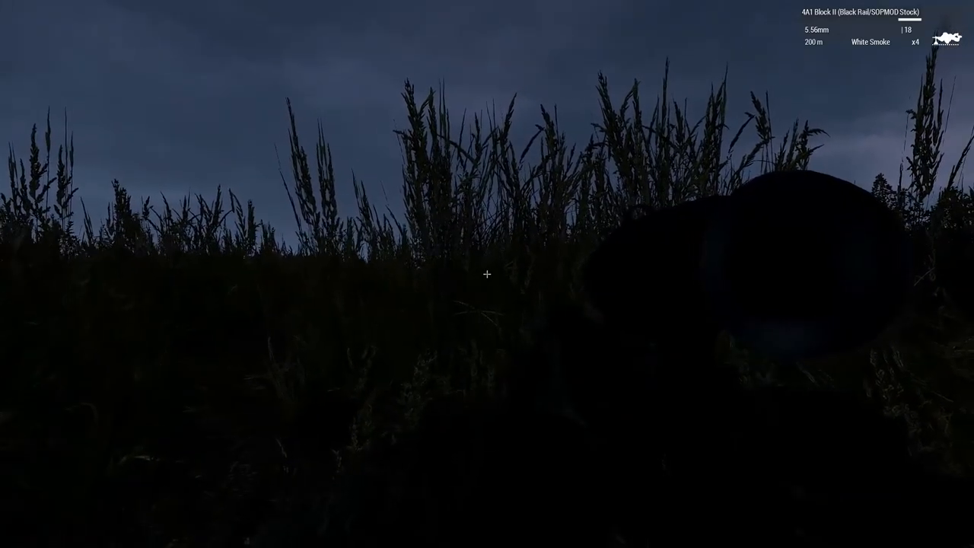
mouse_move(512, 297)
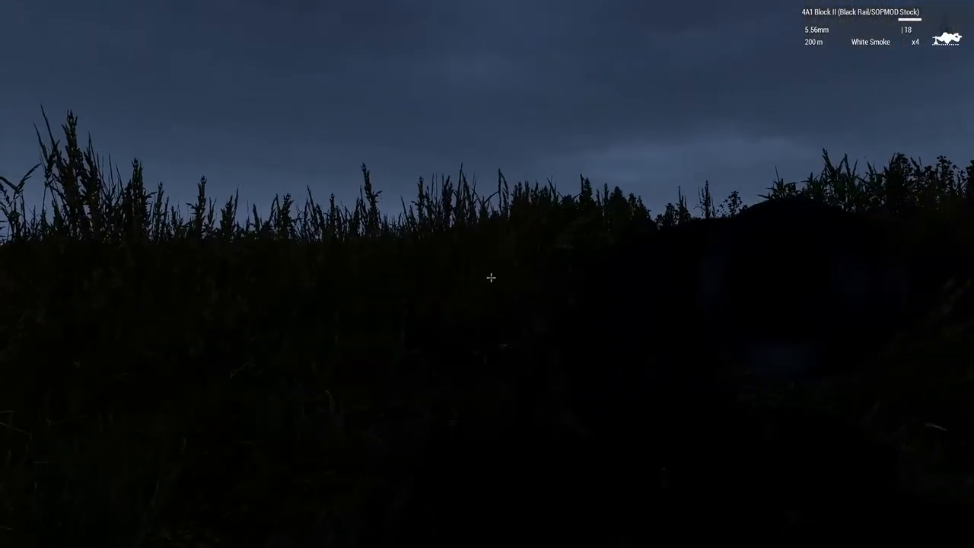
right_click(487, 274)
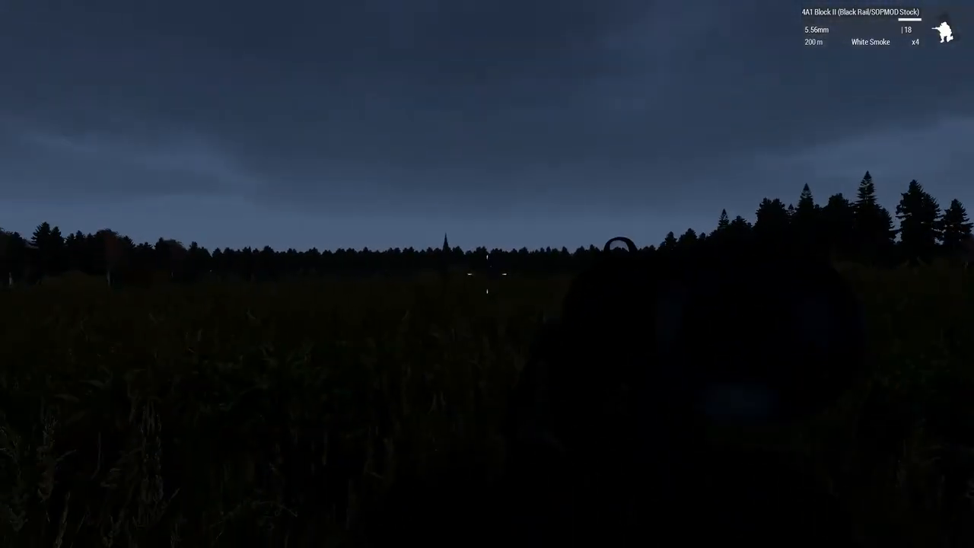
Scan the treelines at the field edge through the thermal sight twice, lowering it each time
right_click(487, 274)
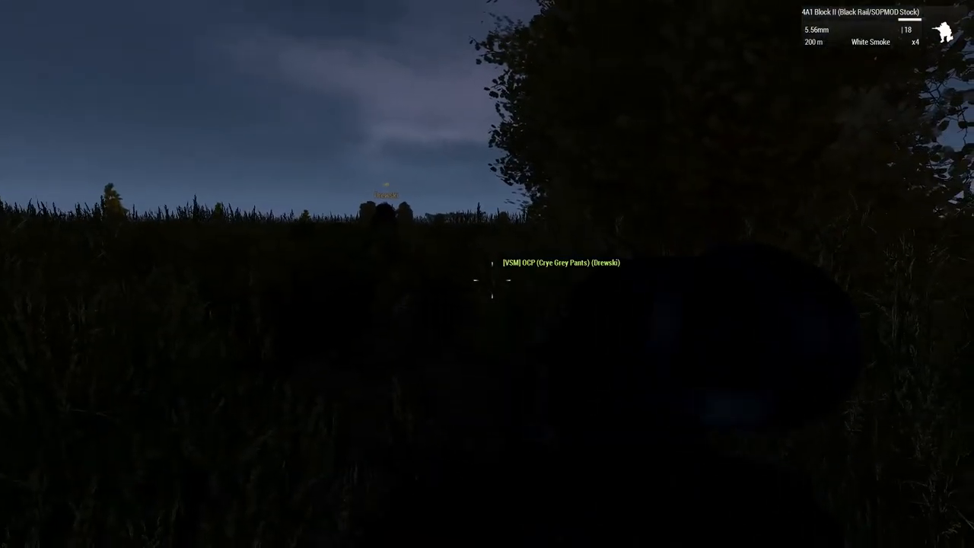
right_click(487, 274)
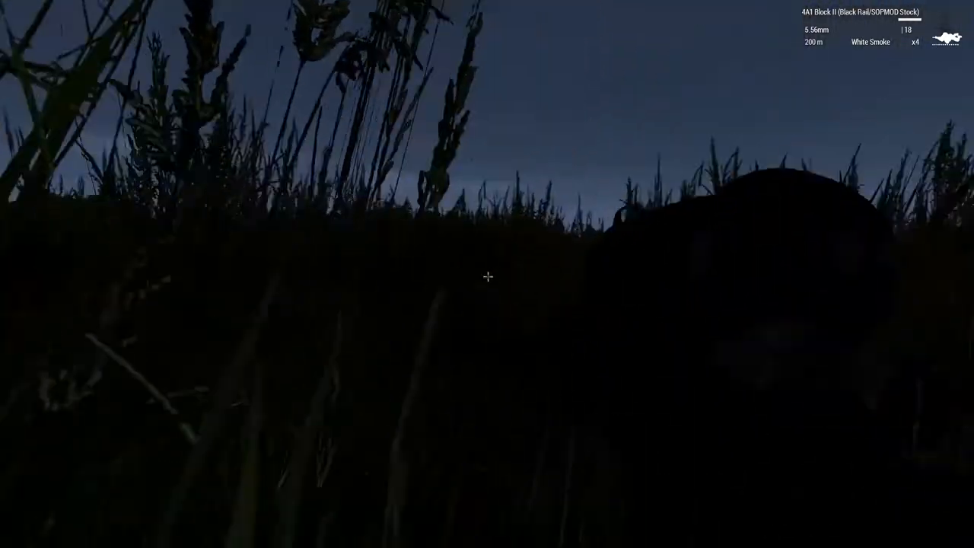
right_click(487, 274)
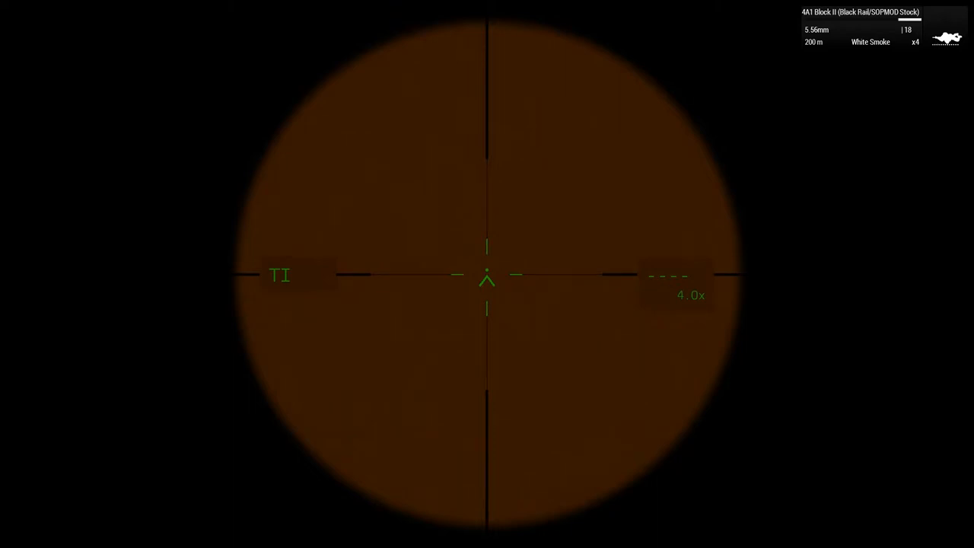
right_click(487, 274)
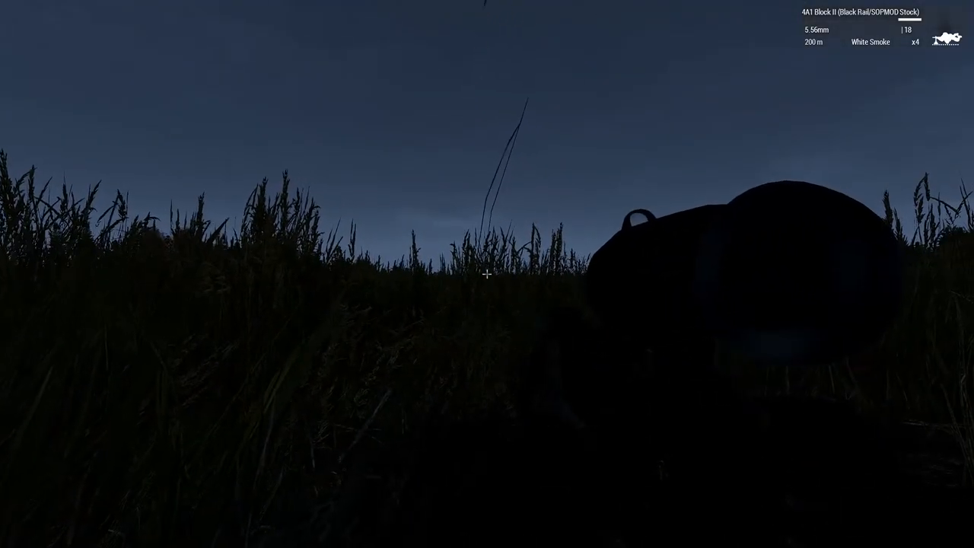
right_click(487, 274)
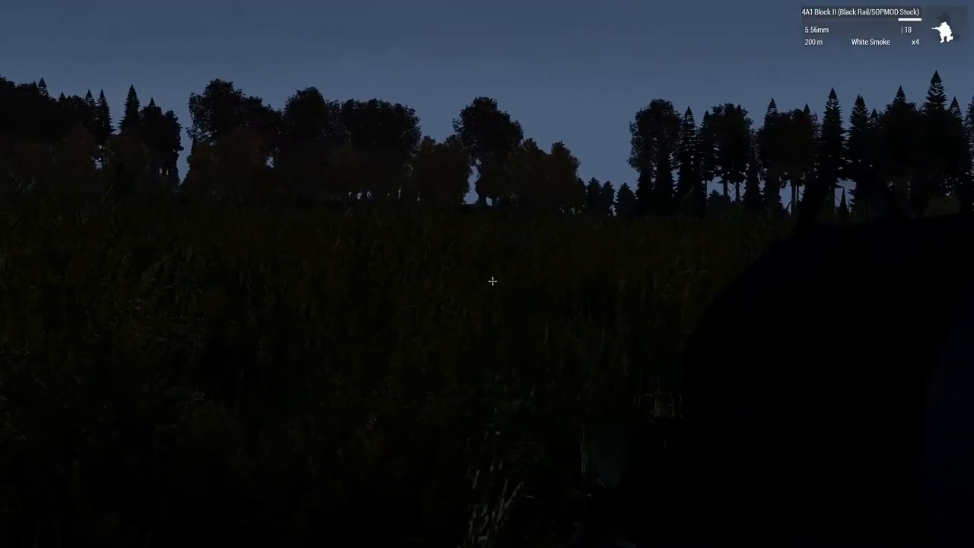
mouse_move(491, 282)
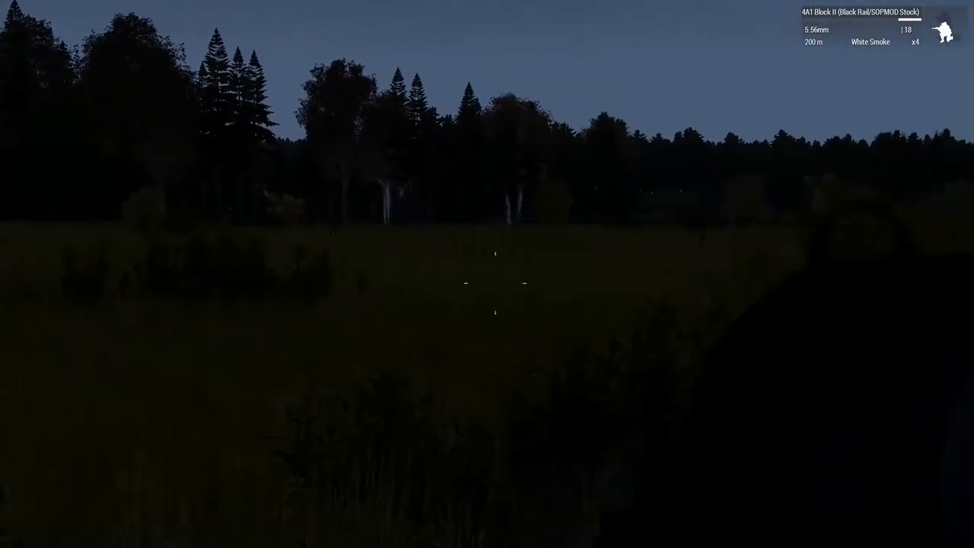
mouse_move(487, 274)
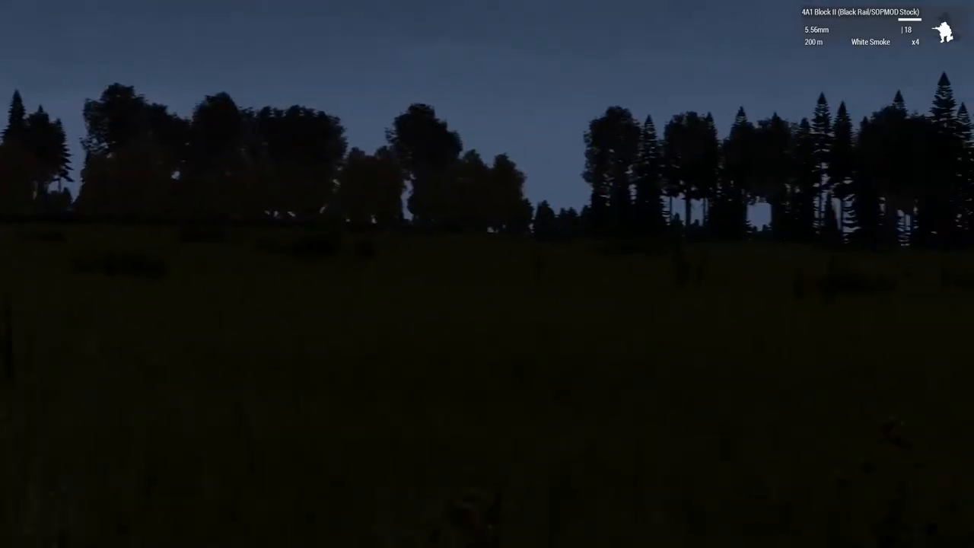
mouse_move(487, 274)
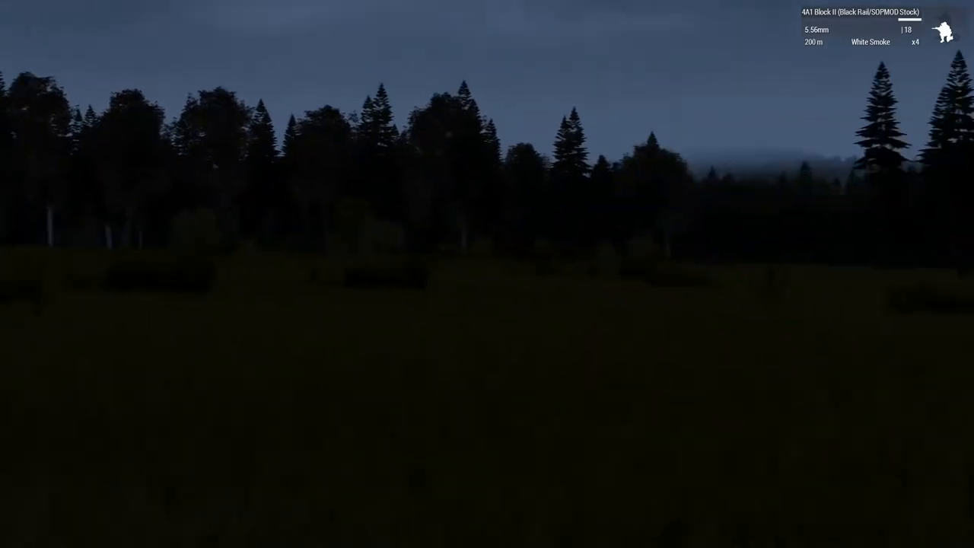
right_click(487, 274)
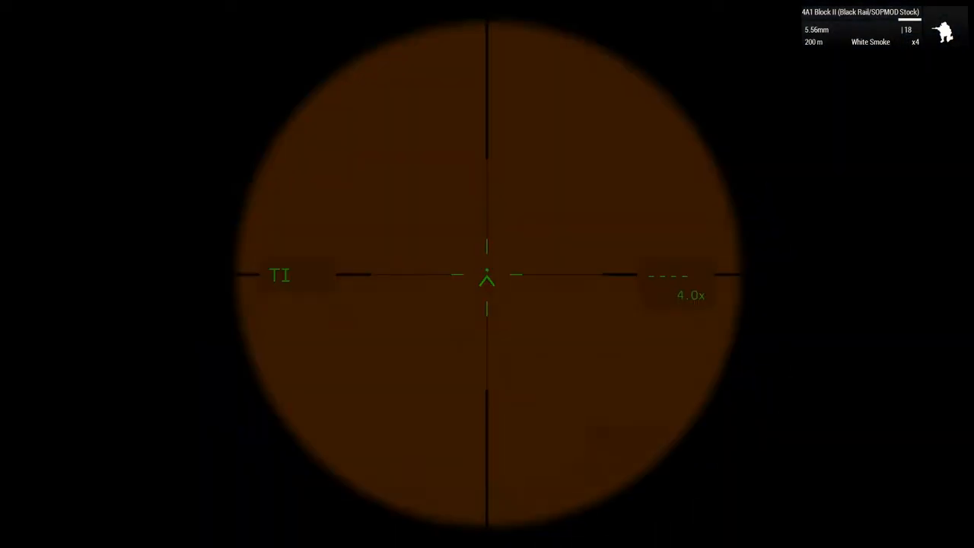
right_click(487, 274)
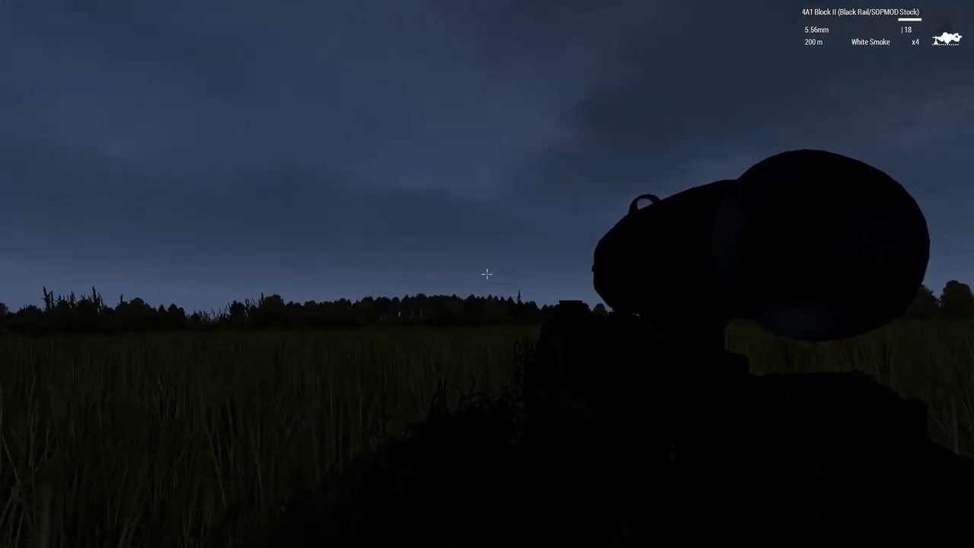
mouse_move(487, 274)
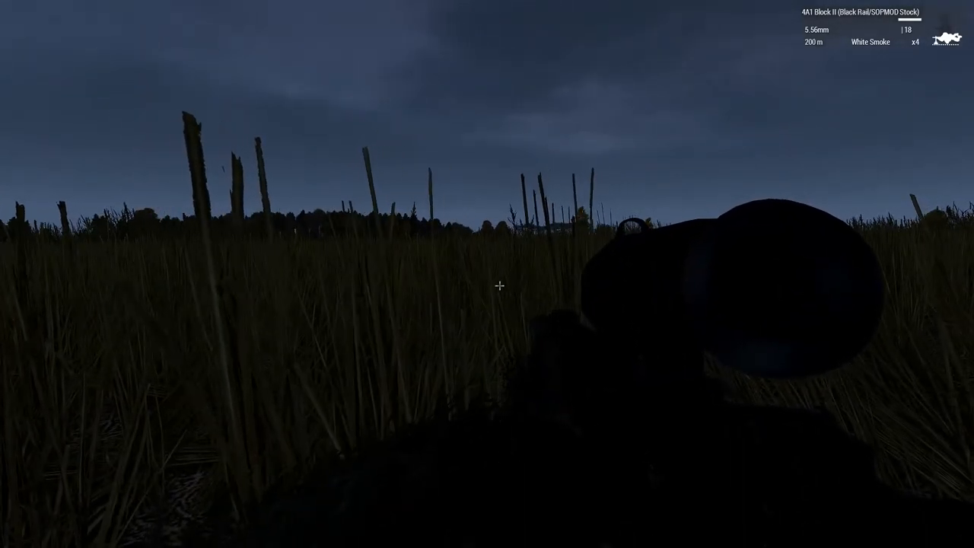
mouse_move(496, 282)
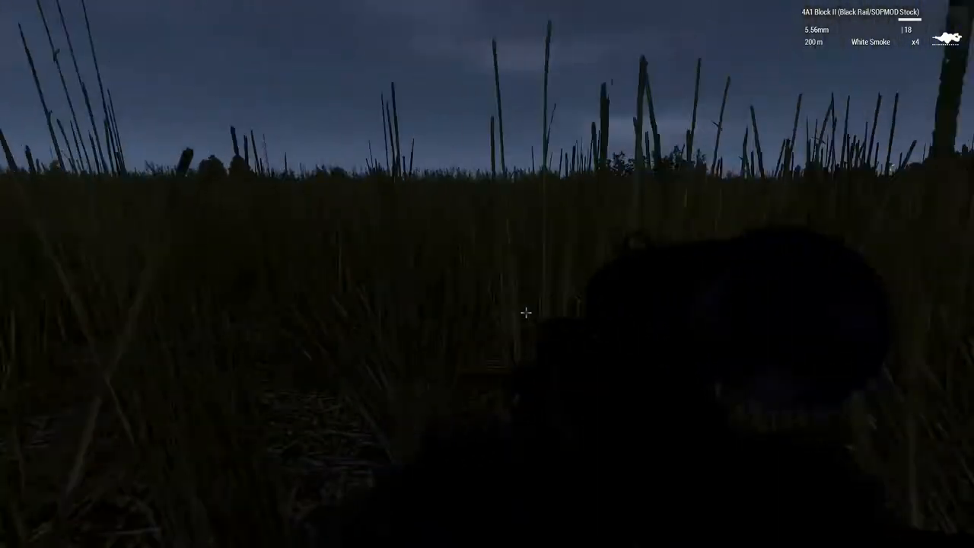
mouse_move(525, 313)
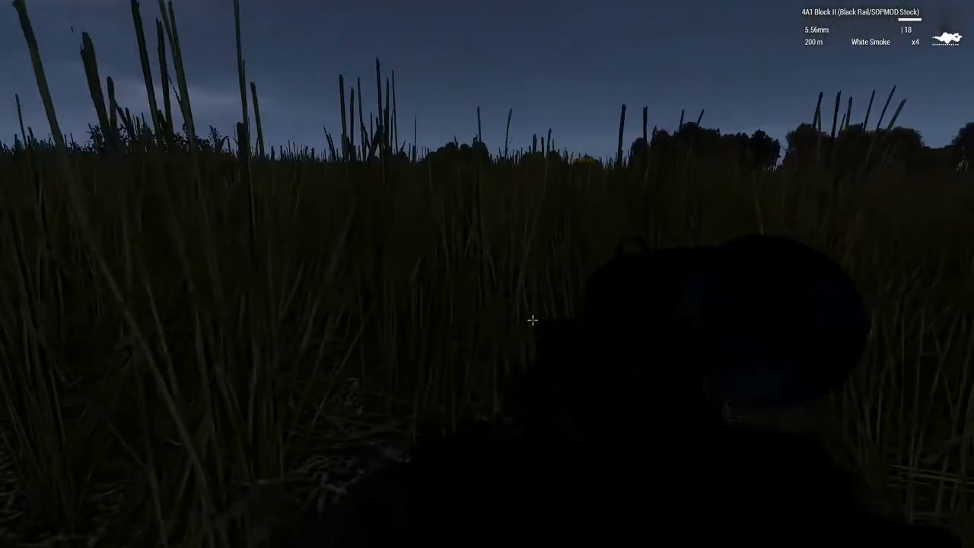
mouse_move(515, 302)
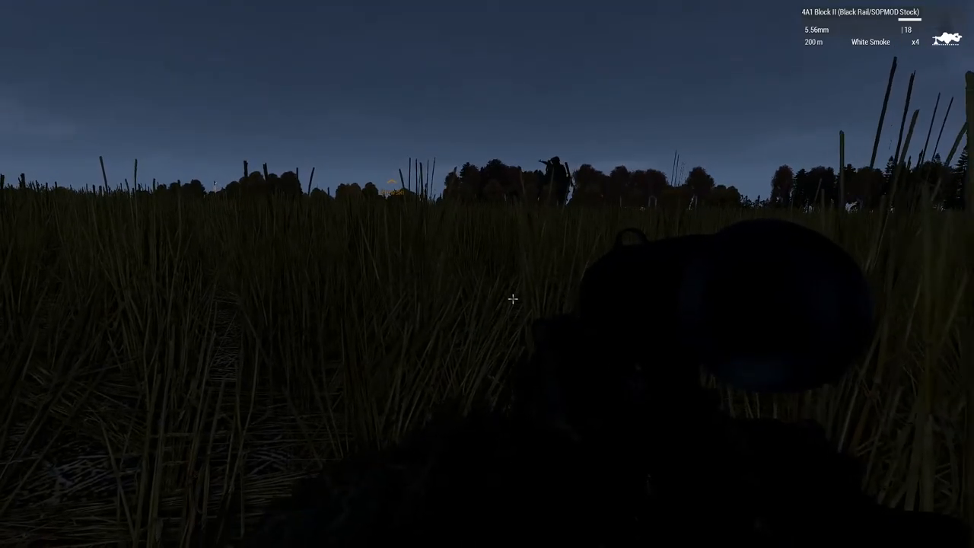
mouse_move(502, 289)
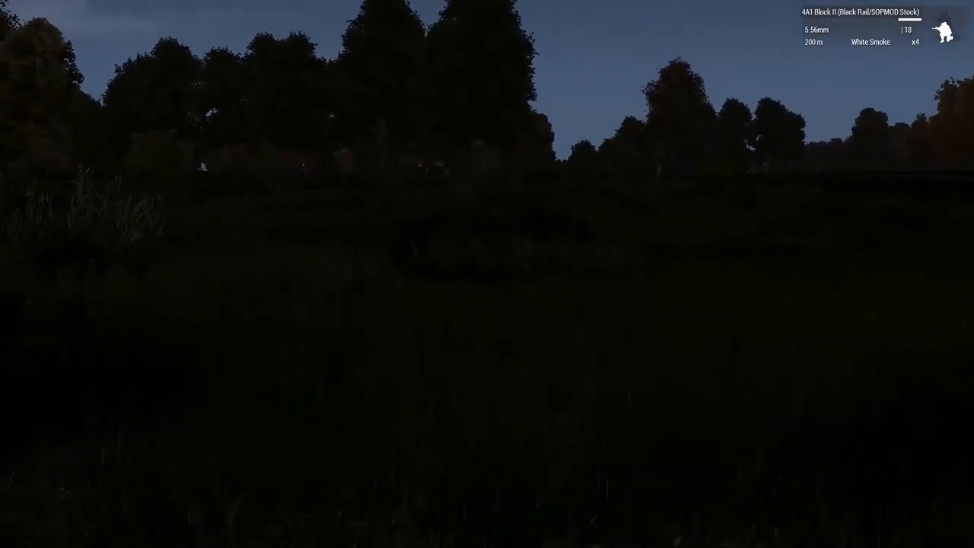
mouse_move(487, 274)
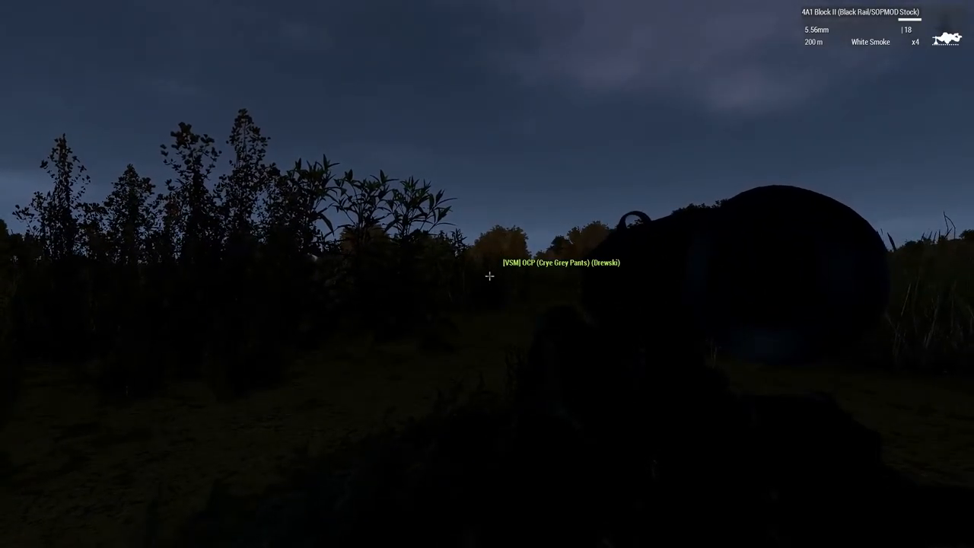
mouse_move(487, 274)
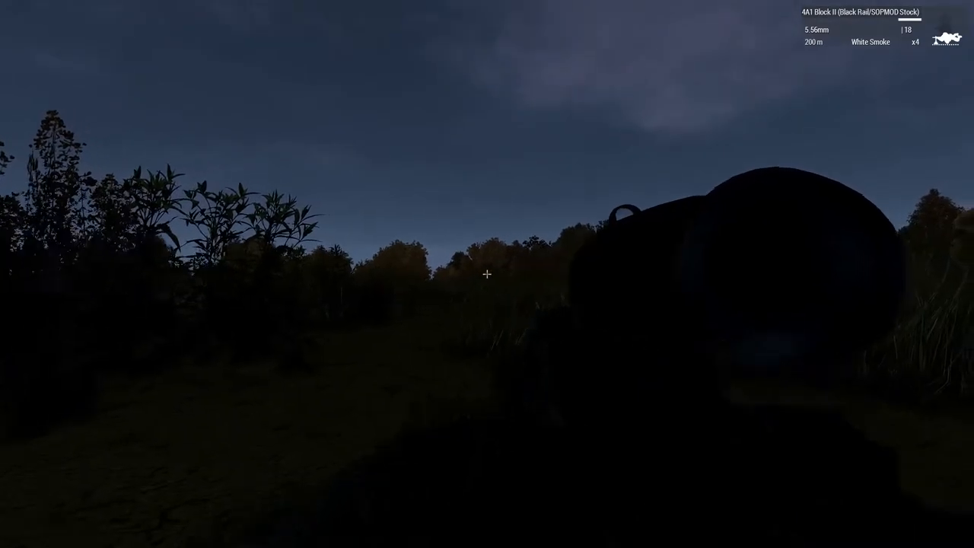
mouse_move(487, 274)
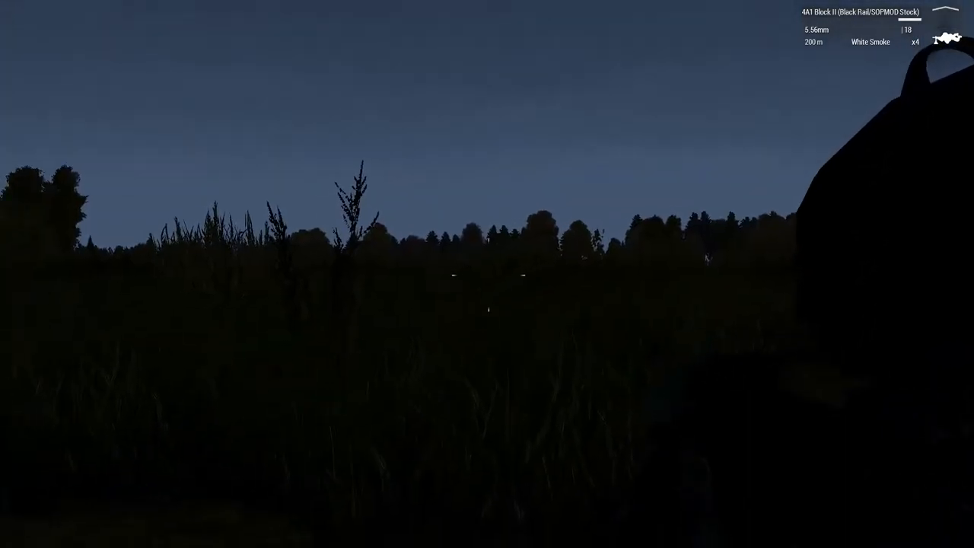
mouse_move(487, 274)
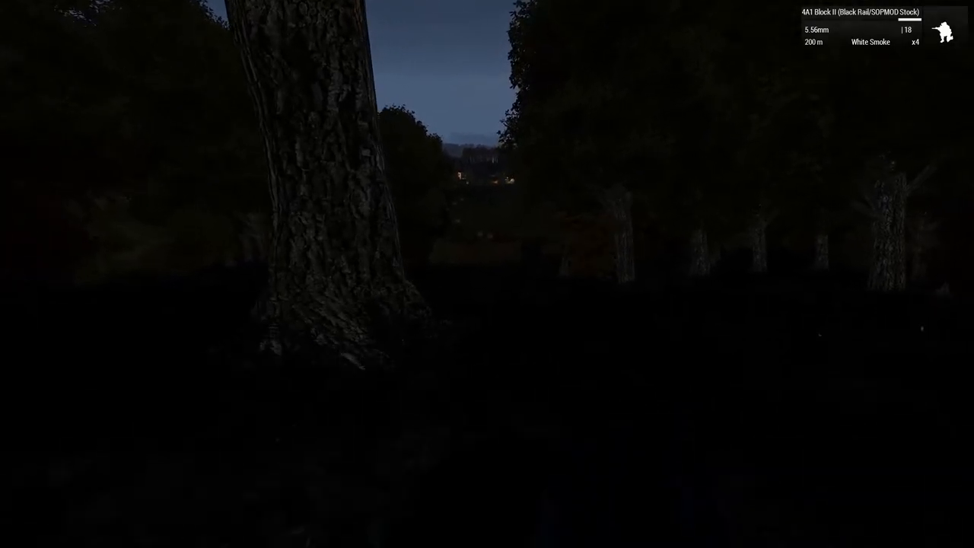
mouse_move(487, 274)
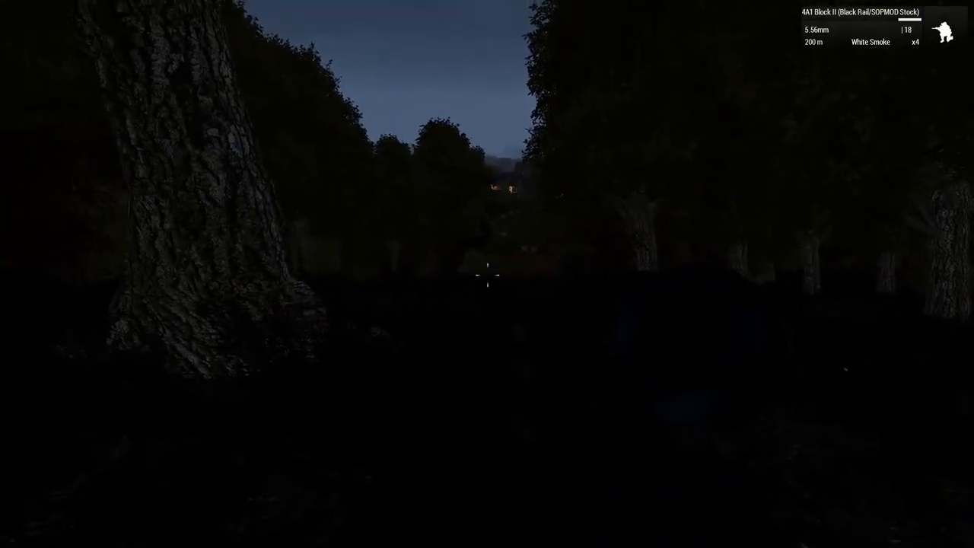
Walk between the tree trunks toward the clearing overlooking the town lights
right_click(487, 274)
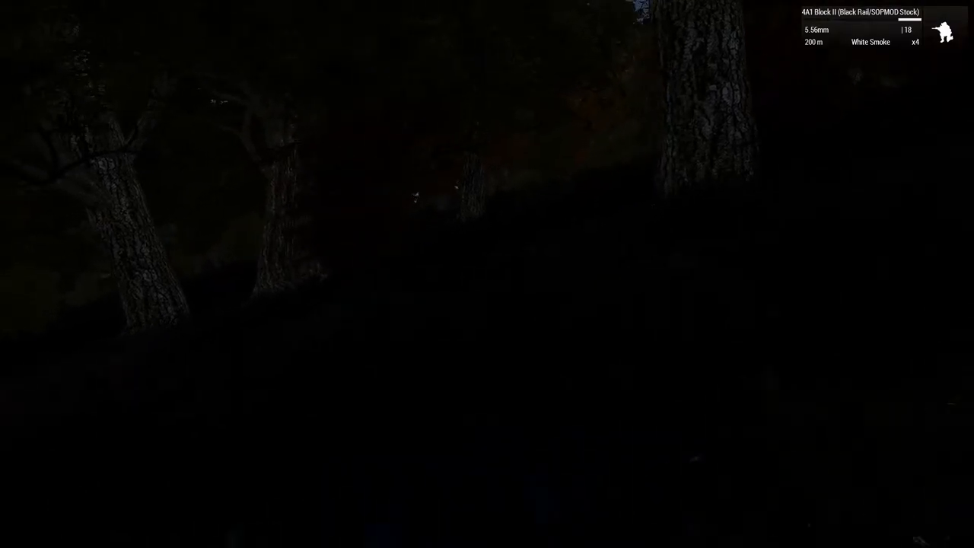
mouse_move(487, 274)
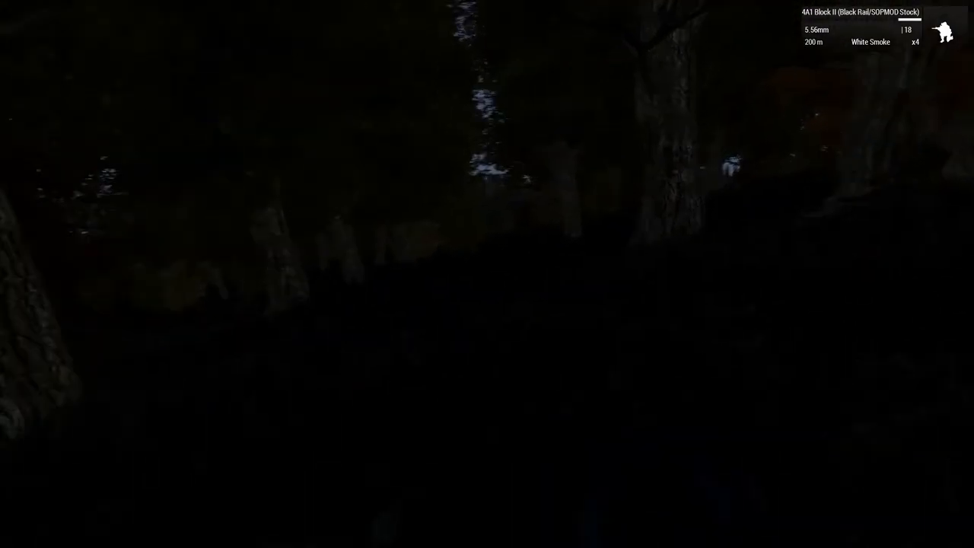
mouse_move(488, 274)
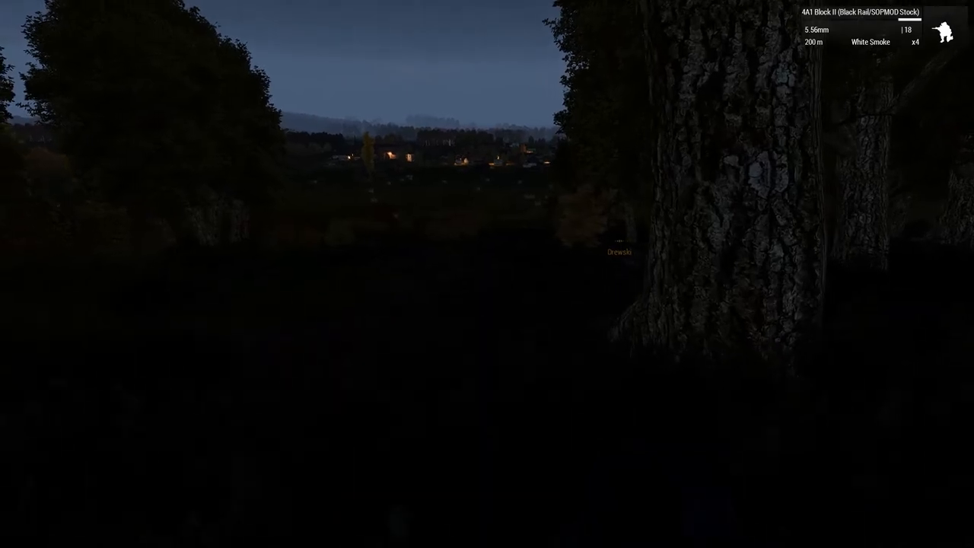
mouse_move(487, 274)
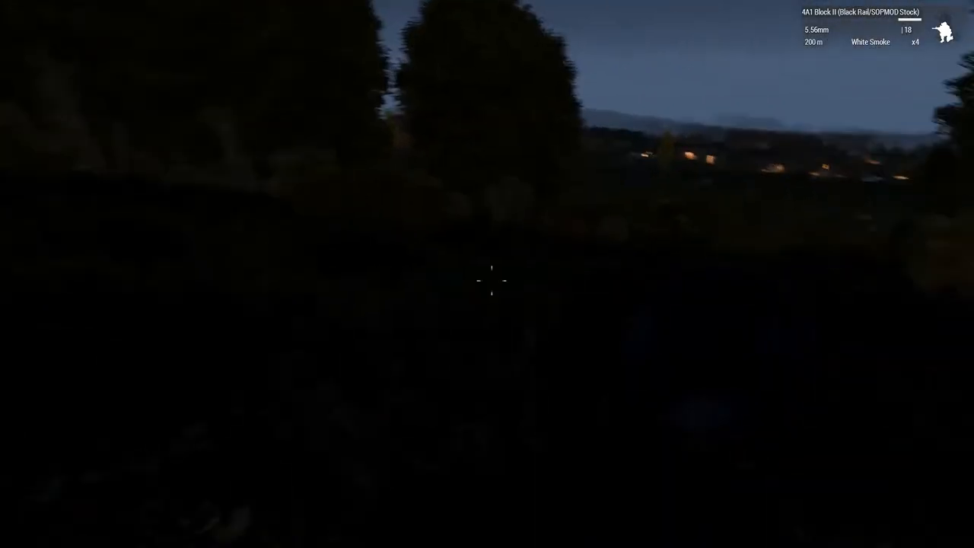
mouse_move(487, 274)
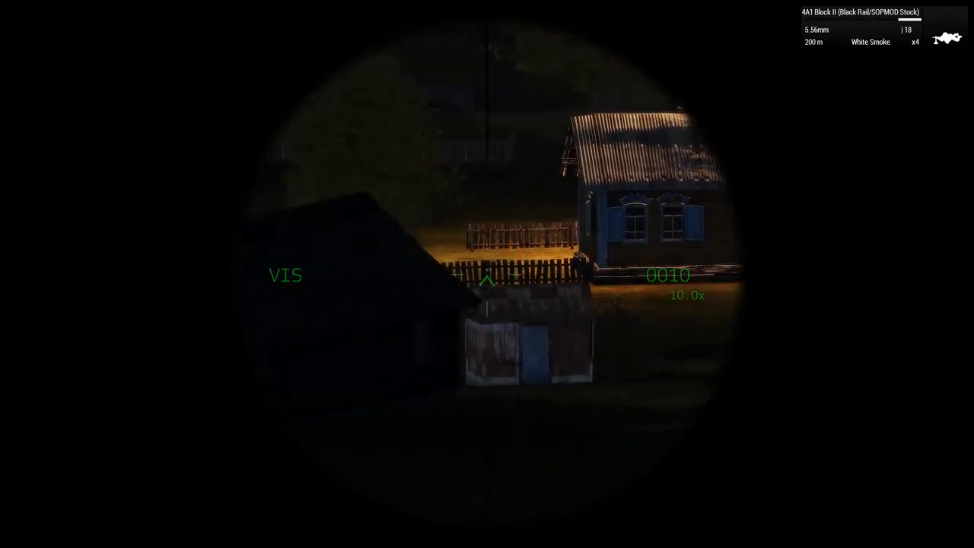
mouse_move(487, 274)
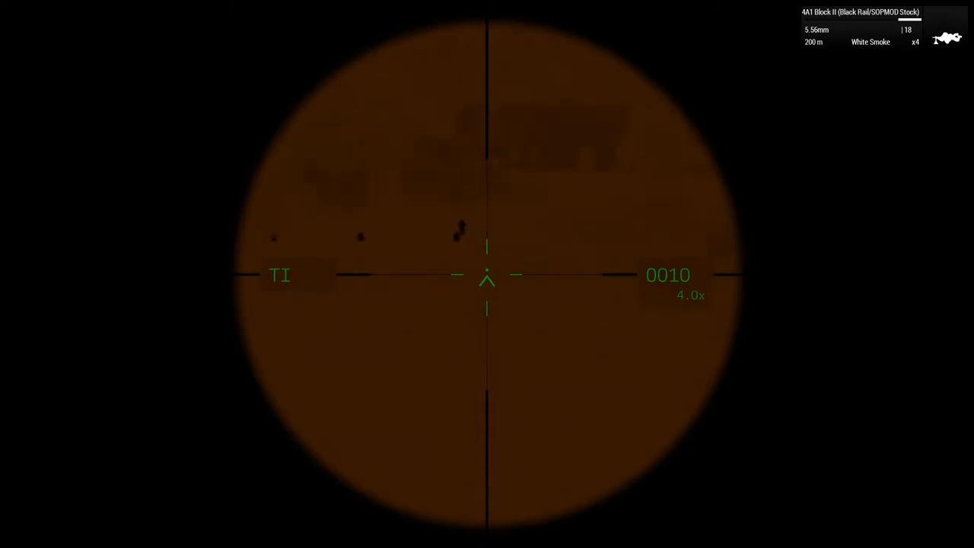
Open the mission map after scoping the town's houses at 10x and in thermal
key("m")
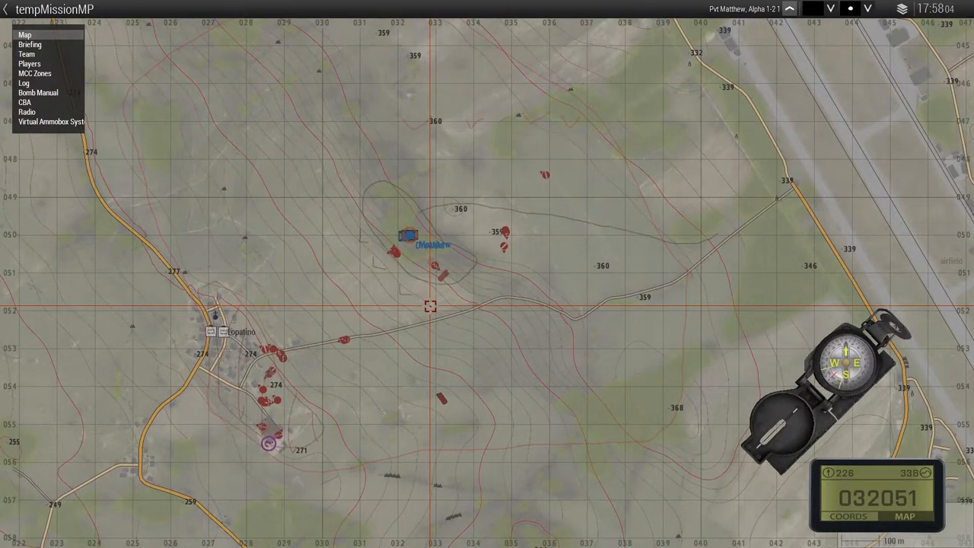
mouse_move(487, 274)
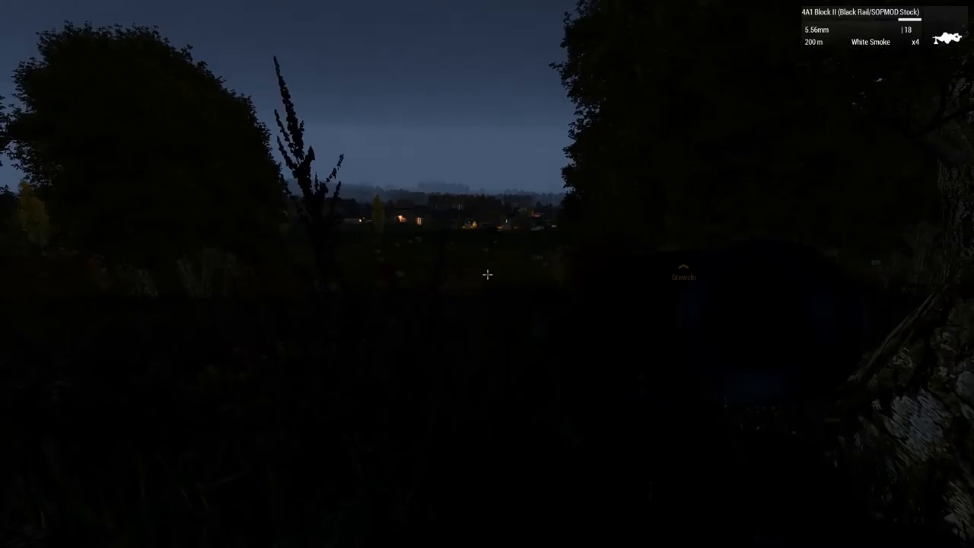
mouse_move(488, 274)
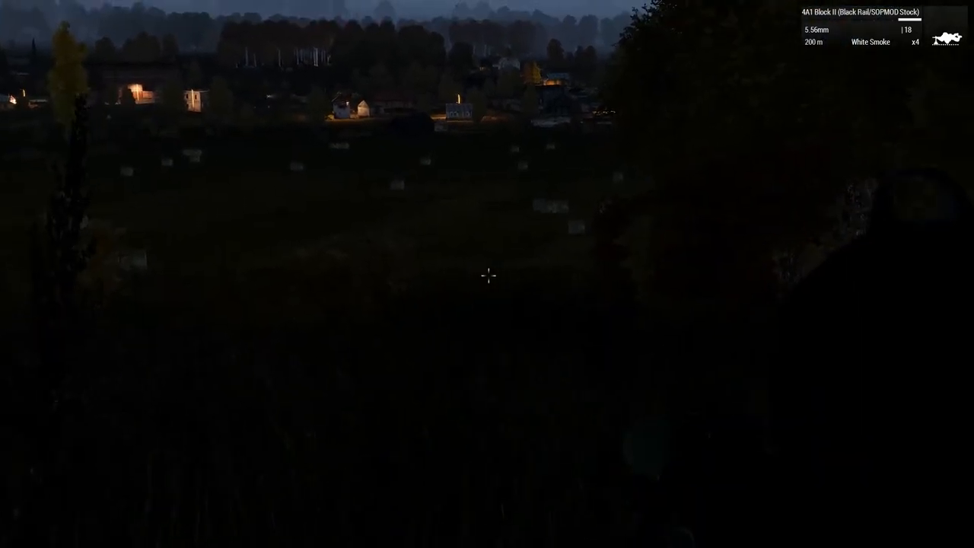
Aim the thermal scope over the lit town and spot several moving infantry
right_click(487, 274)
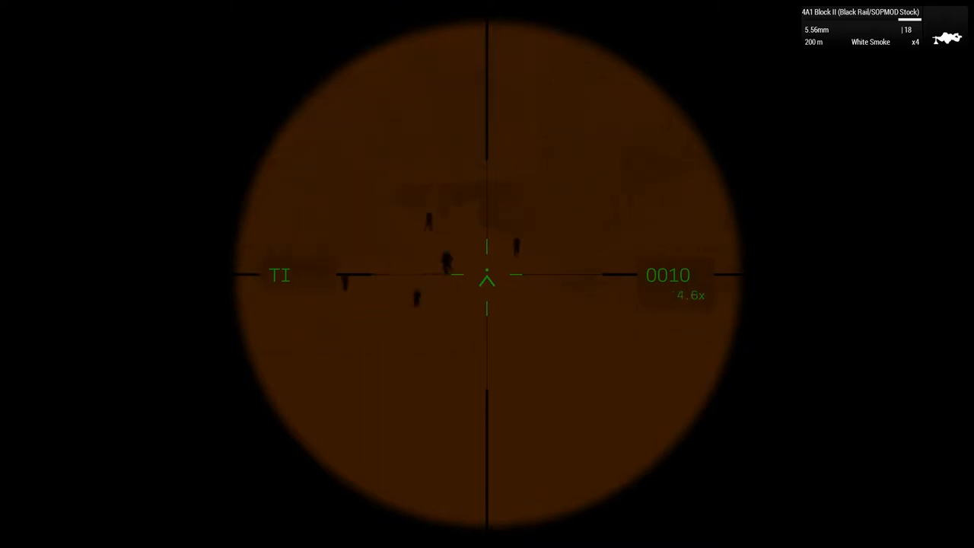
Zoom the scope to 10x on one patrolling soldier, then lower it for the compass
scroll("up", 3)
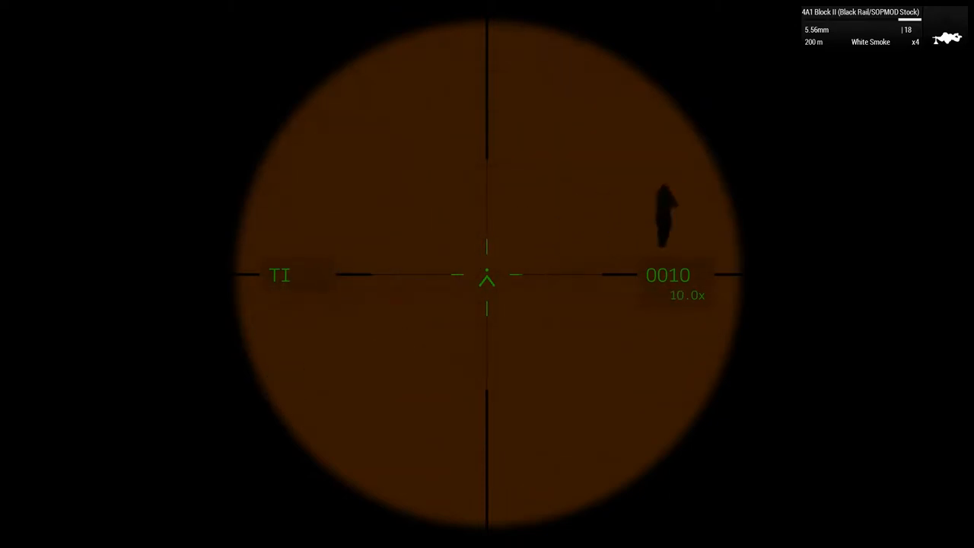
scroll("down", 3)
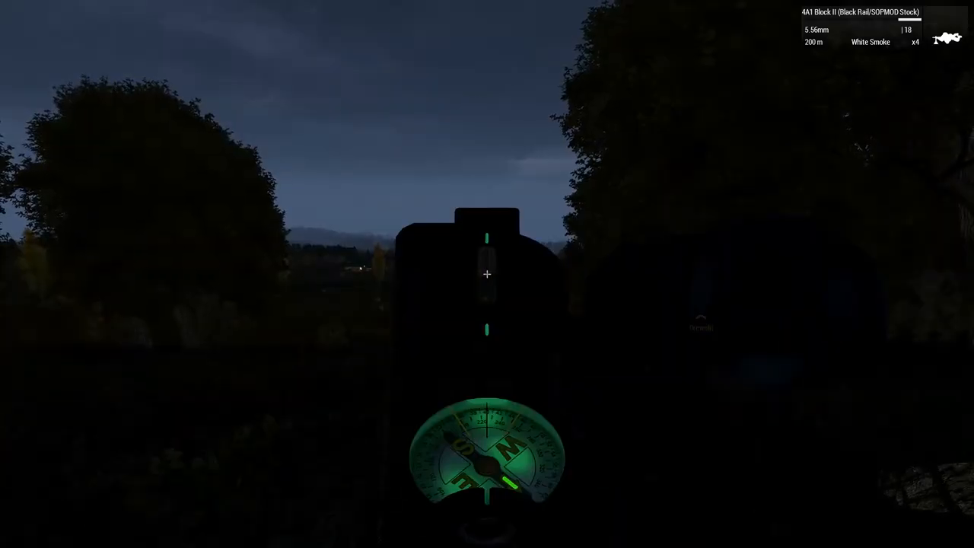
Put the compass away and aim the thermal scope at full magnification
right_click(487, 274)
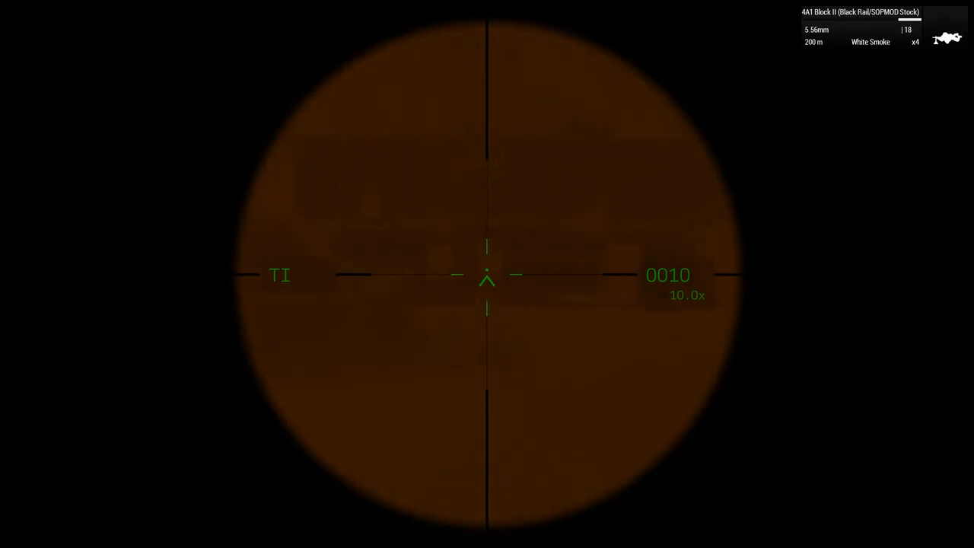
Drop the scope to 4x and track the two soldiers passing about 72 metres away
scroll("down", 3)
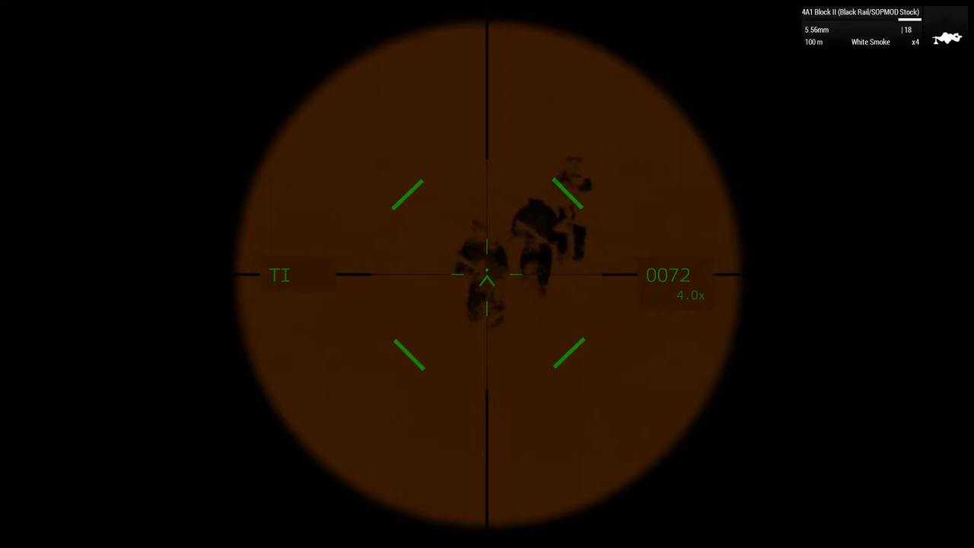
Track the last soldier about 63 metres away, then lower the scope to view the town
left_click(487, 274)
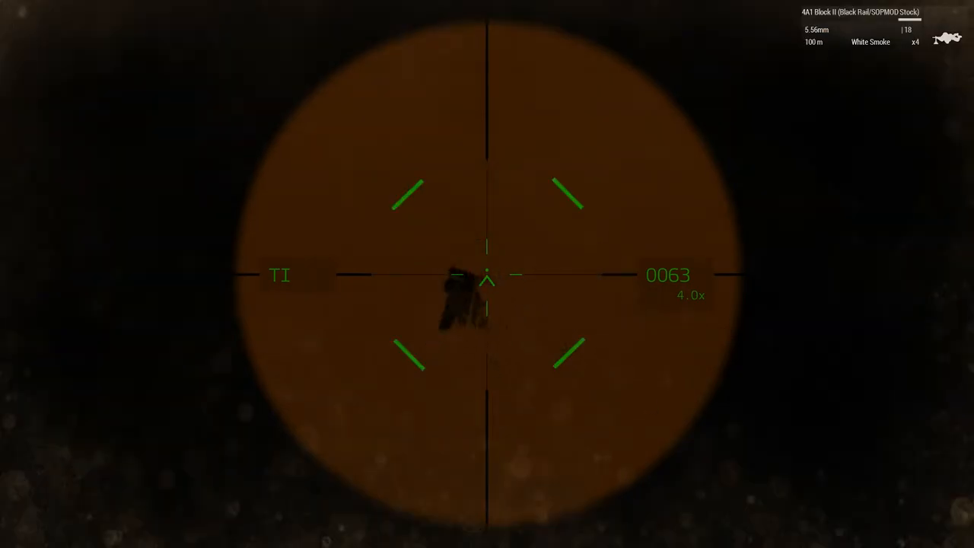
right_click(487, 274)
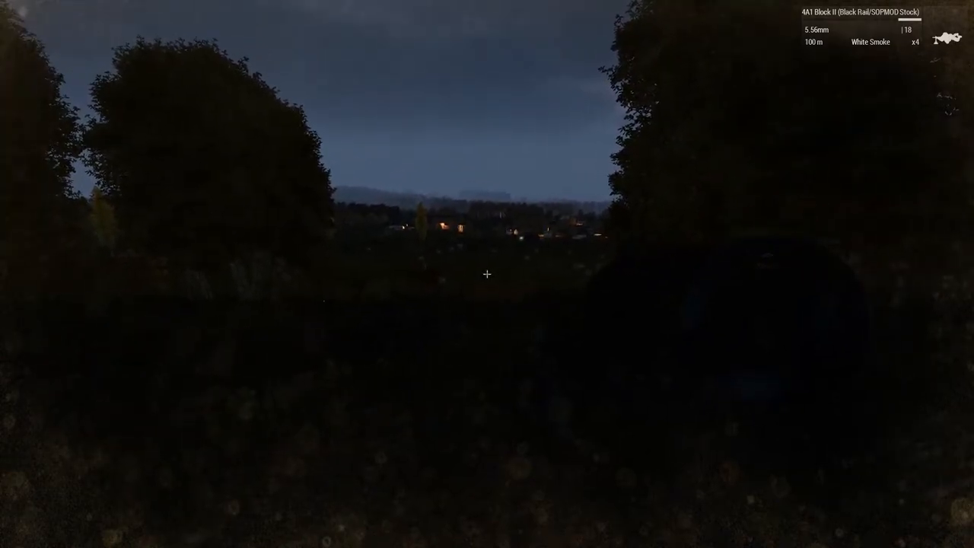
Watch two soldiers about 161 metres out in thermal, fire once, then lower the sight
right_click(487, 274)
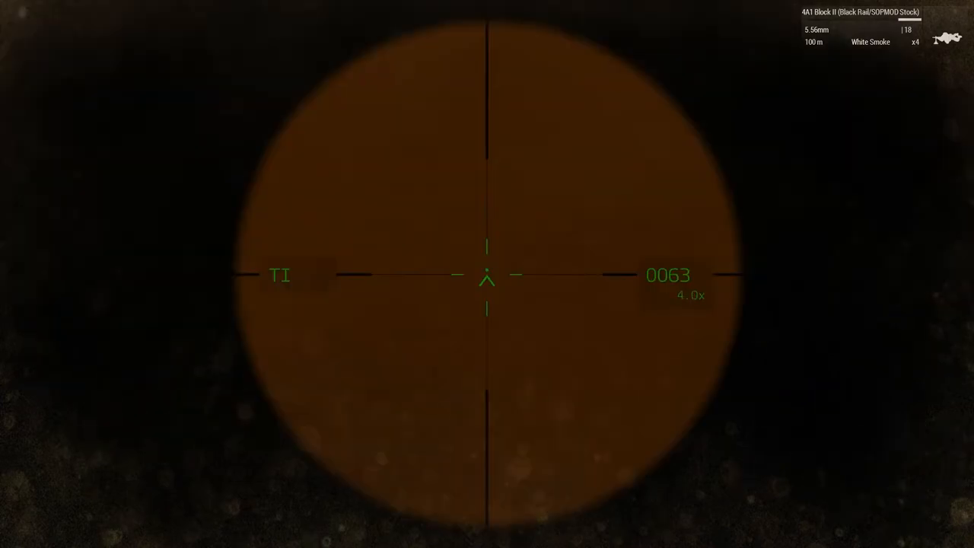
right_click(487, 274)
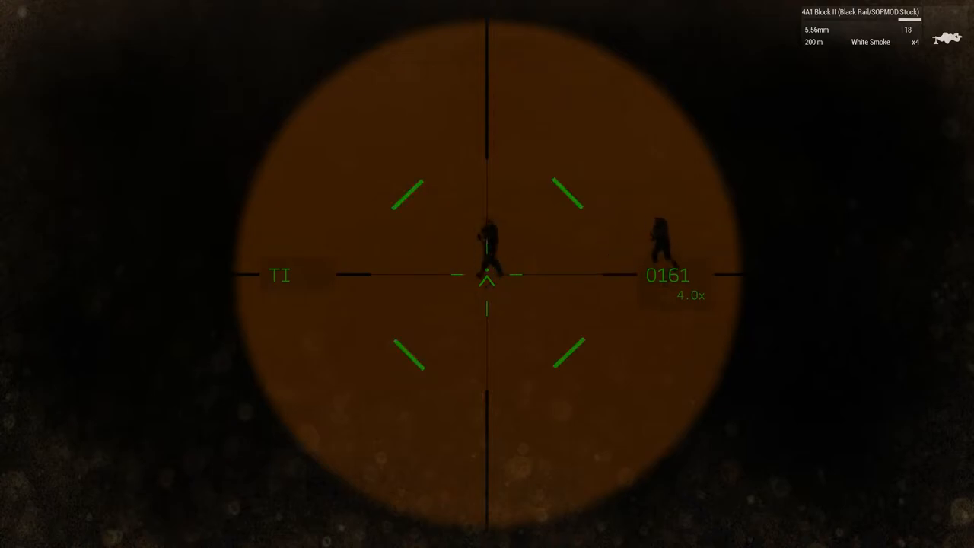
right_click(487, 274)
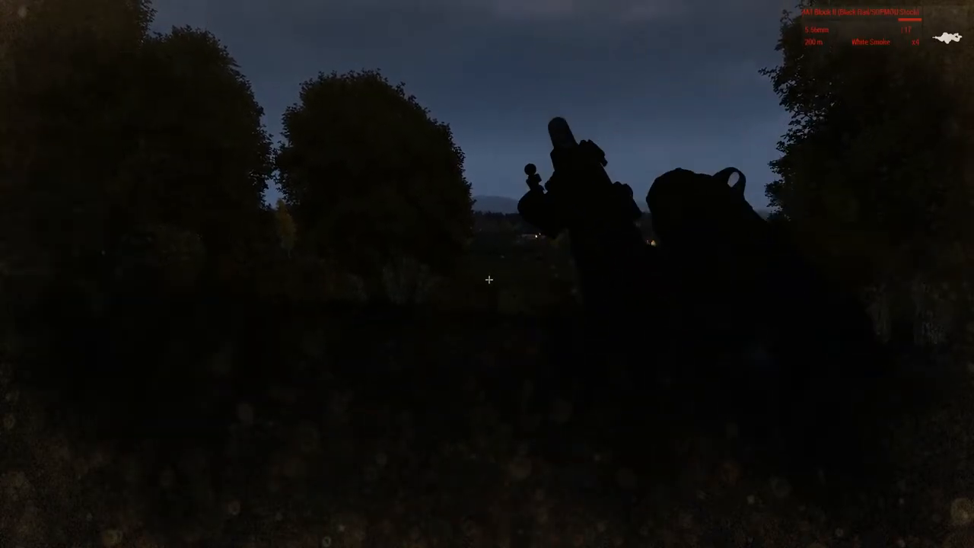
mouse_move(487, 274)
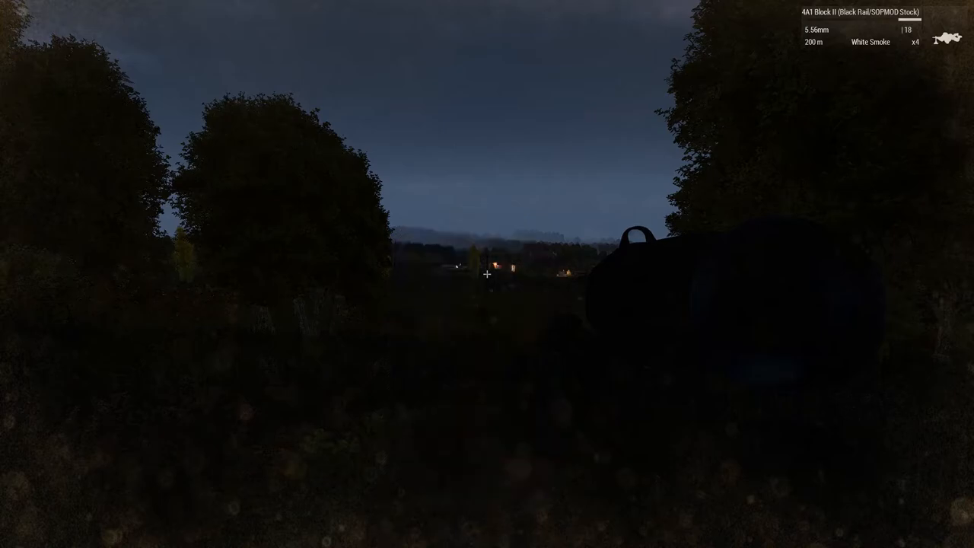
Aim down the thermal scope at the vehicle and small figures 527 m away
right_click(487, 274)
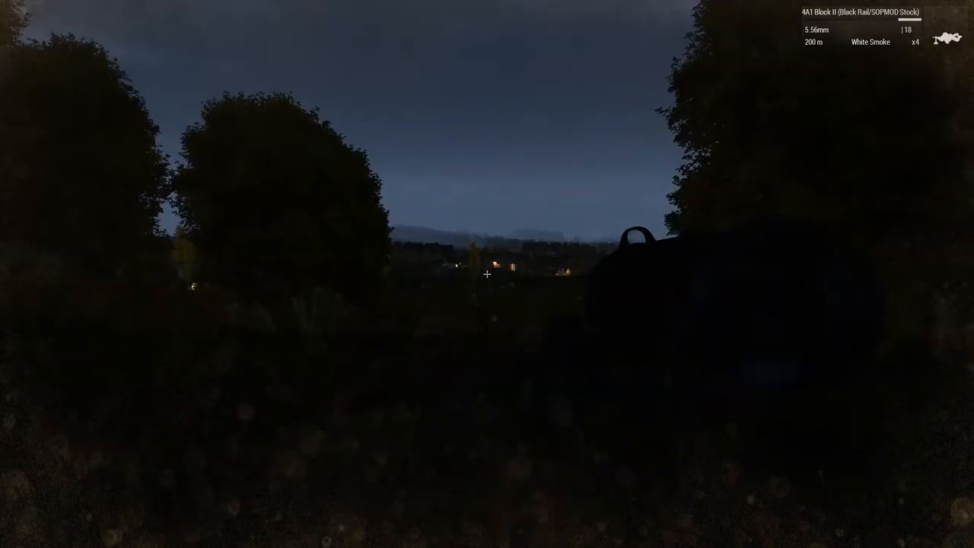
mouse_move(487, 274)
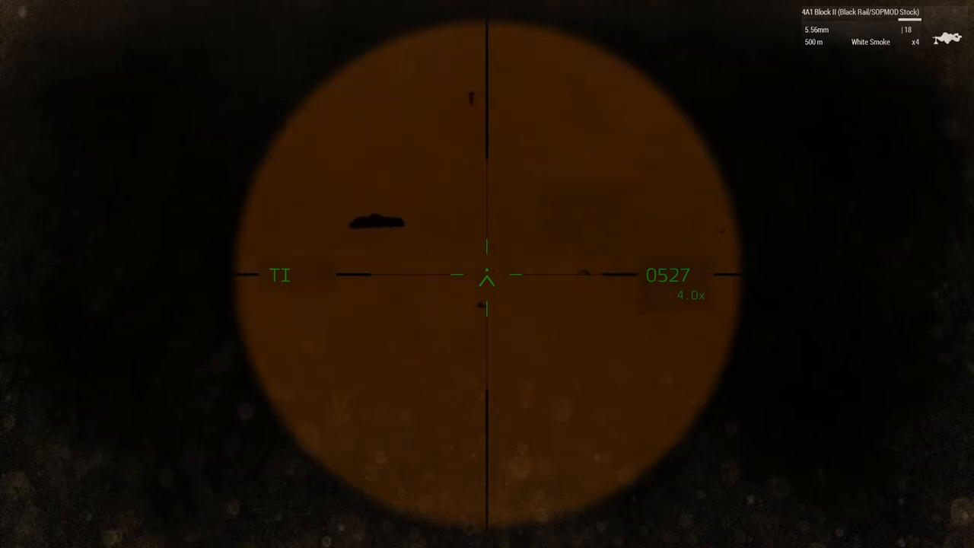
mouse_move(487, 274)
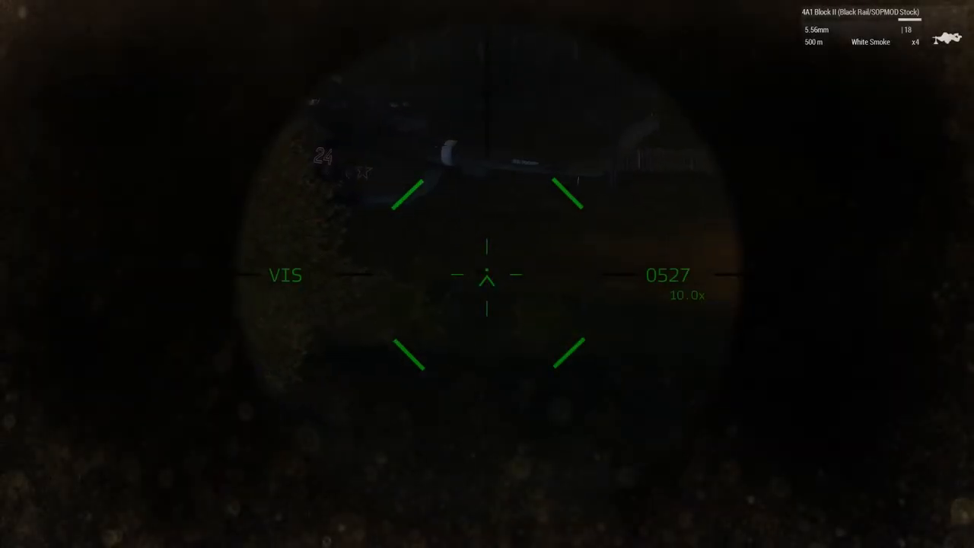
Zoom the scope out, then lower it back to normal view
scroll("down", 3)
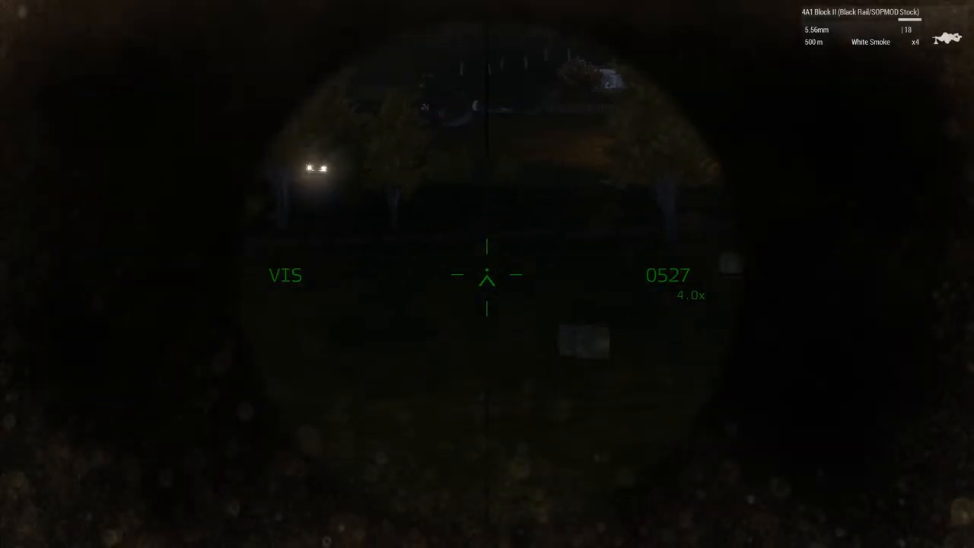
right_click(487, 274)
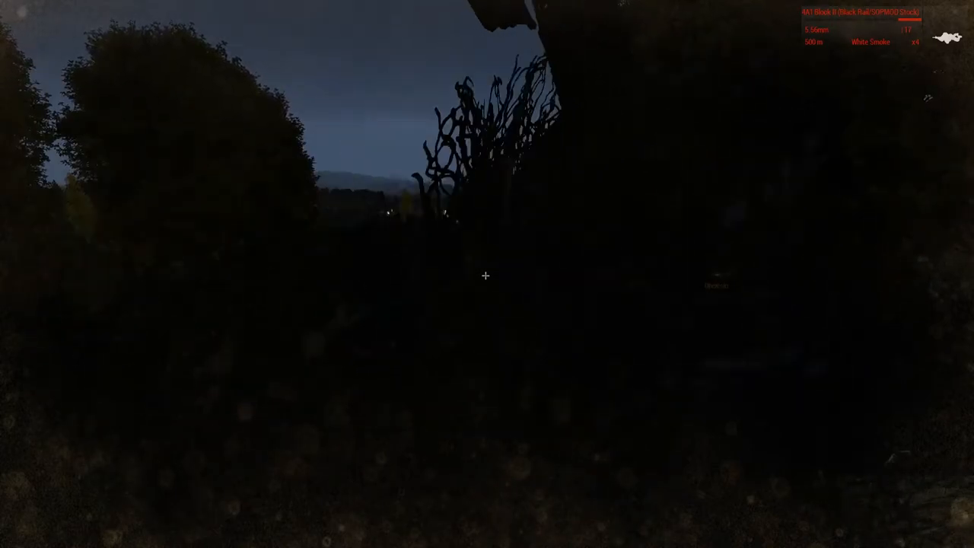
Raise the scope again on the two patrolling soldiers about 552 m below
right_click(487, 274)
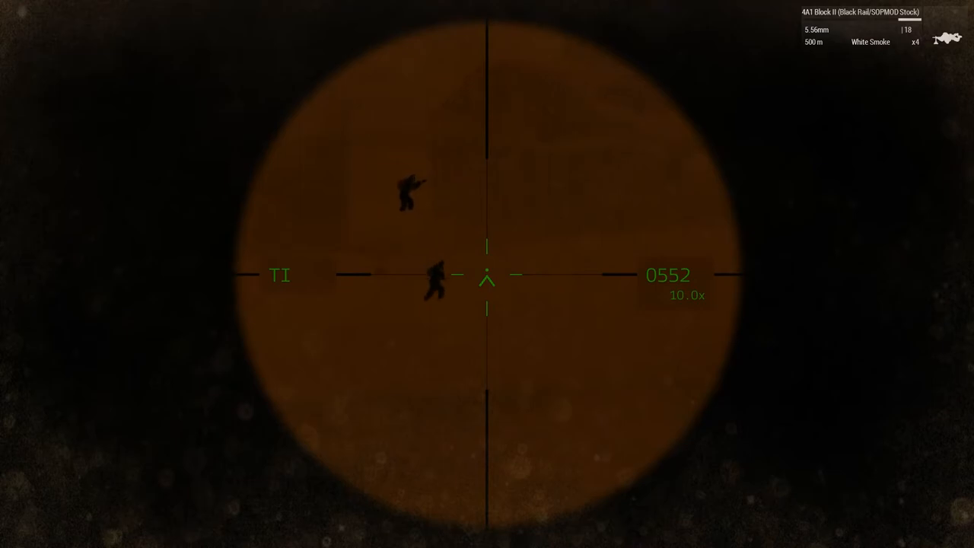
scroll("down", 3)
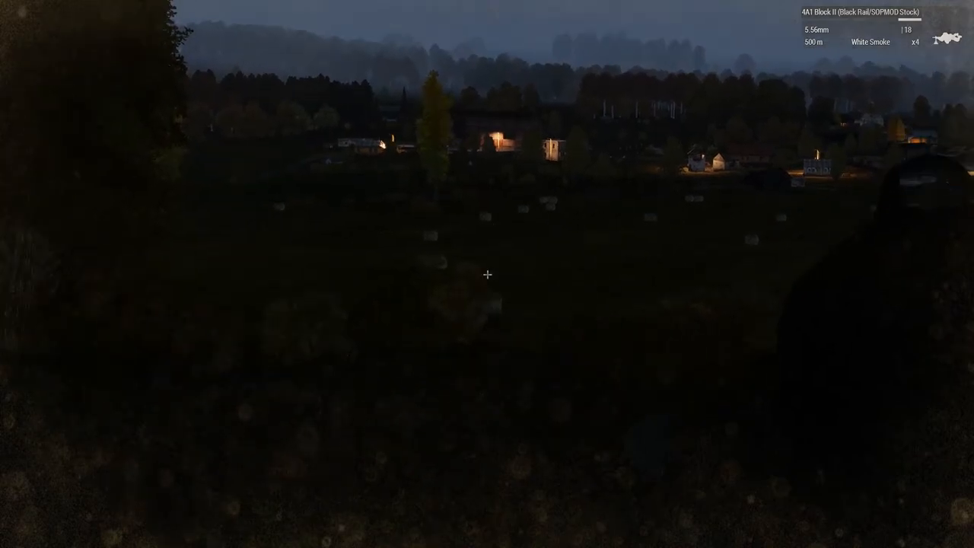
mouse_move(487, 274)
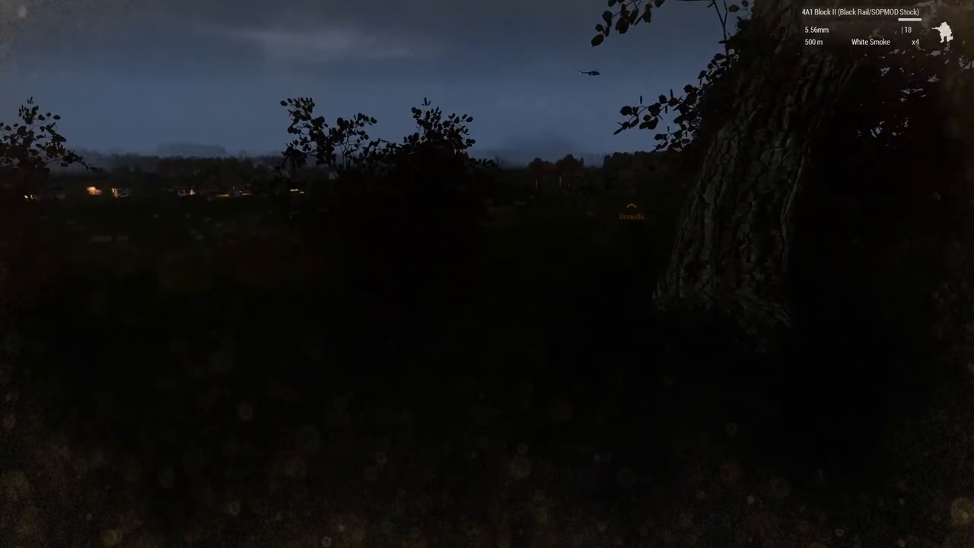
mouse_move(487, 274)
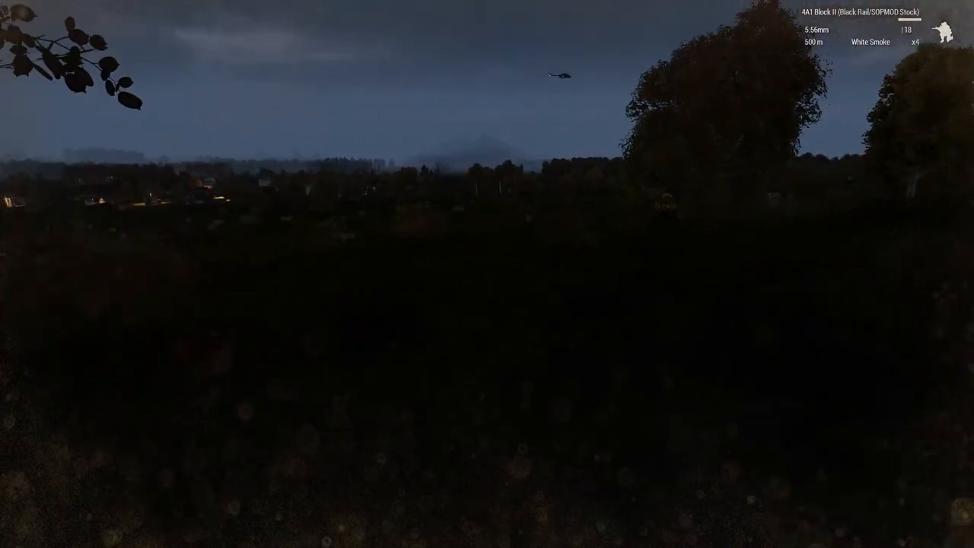
mouse_move(487, 274)
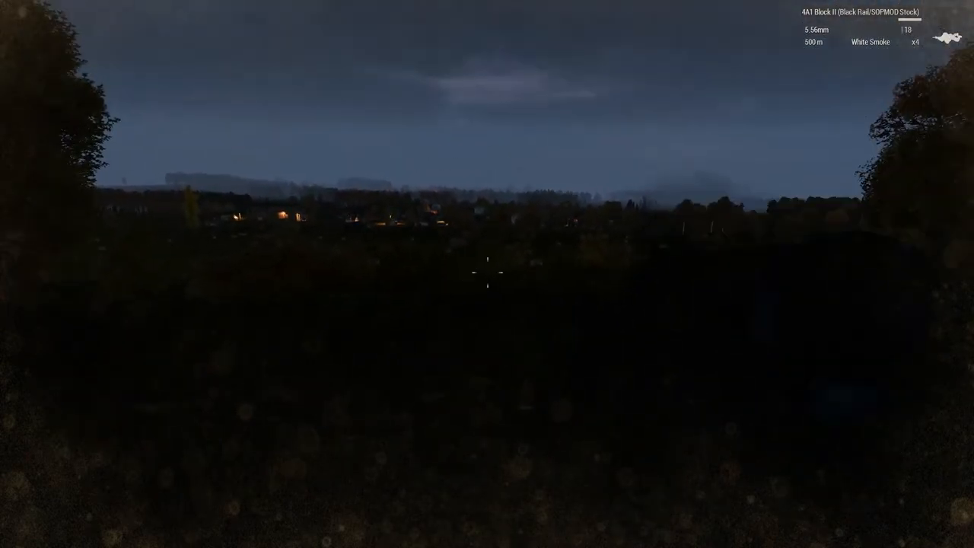
Aim the thermal scope at the town and adjust magnification between 4x and 10x on the lone figure
right_click(487, 274)
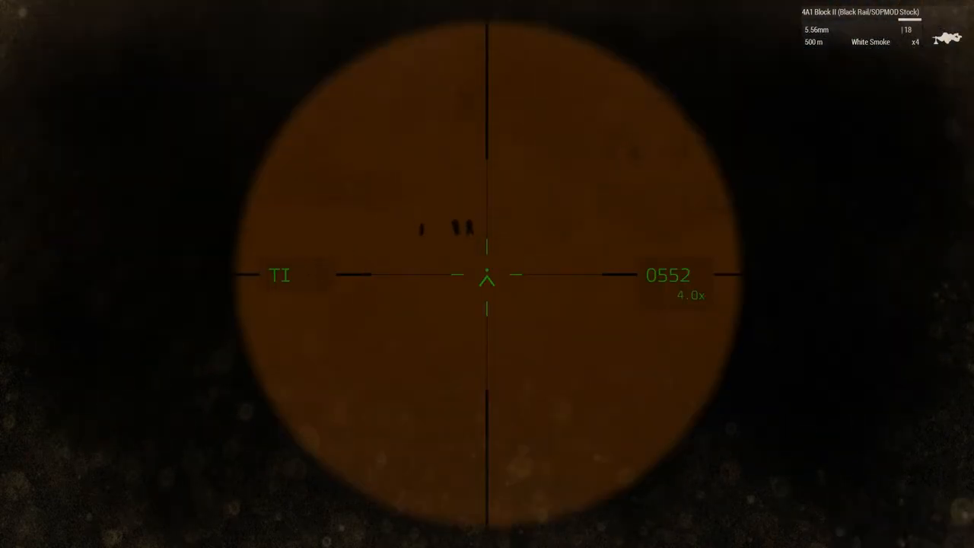
scroll("up", 3)
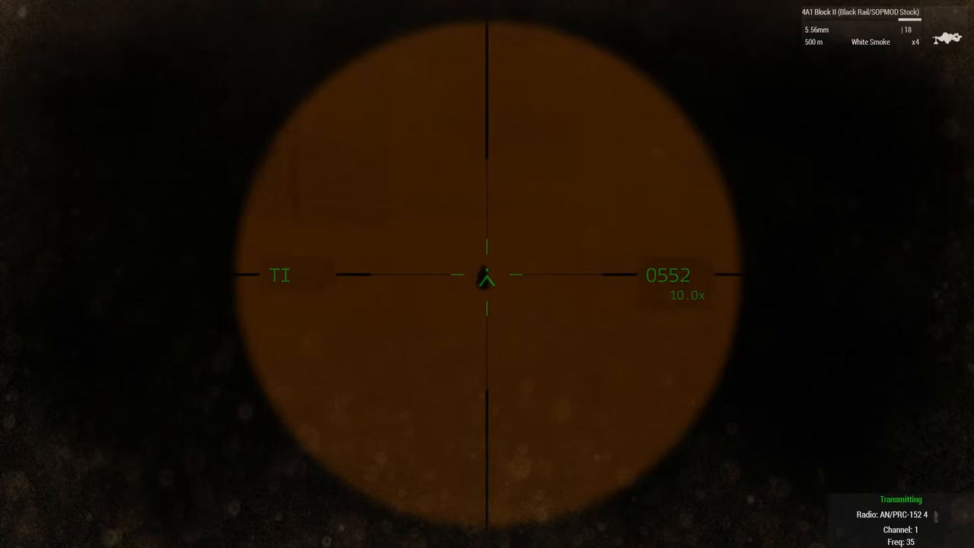
scroll("down", 3)
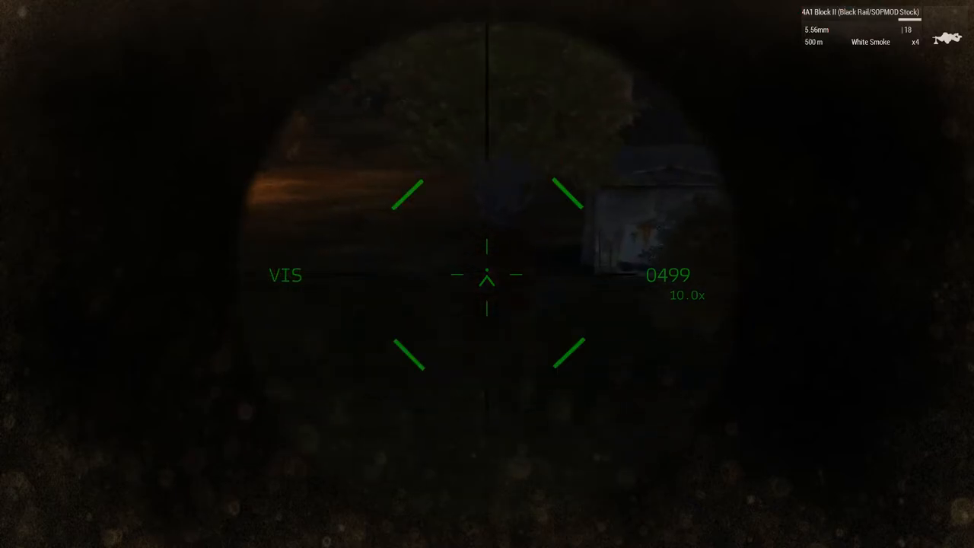
Adjust the scope's zoom over the lit houses and fenced yard
scroll("down", 3)
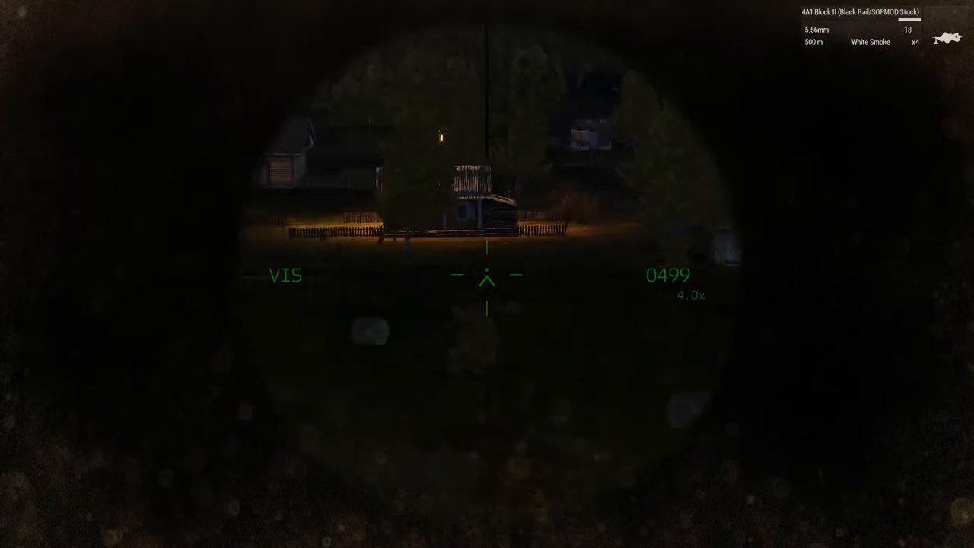
scroll("up", 3)
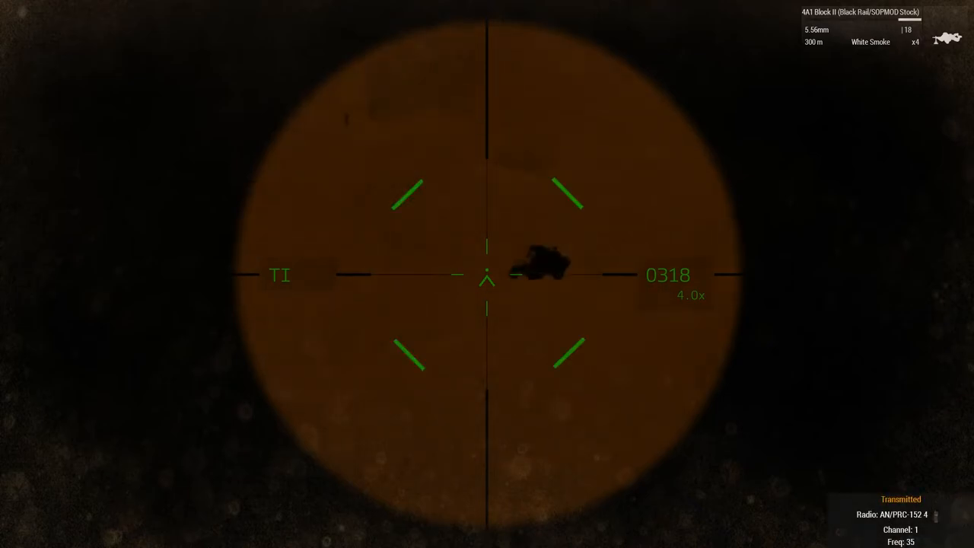
Track the vehicle at 318 m, then zoom to 10x on the soldier at 263 m
scroll("up", 3)
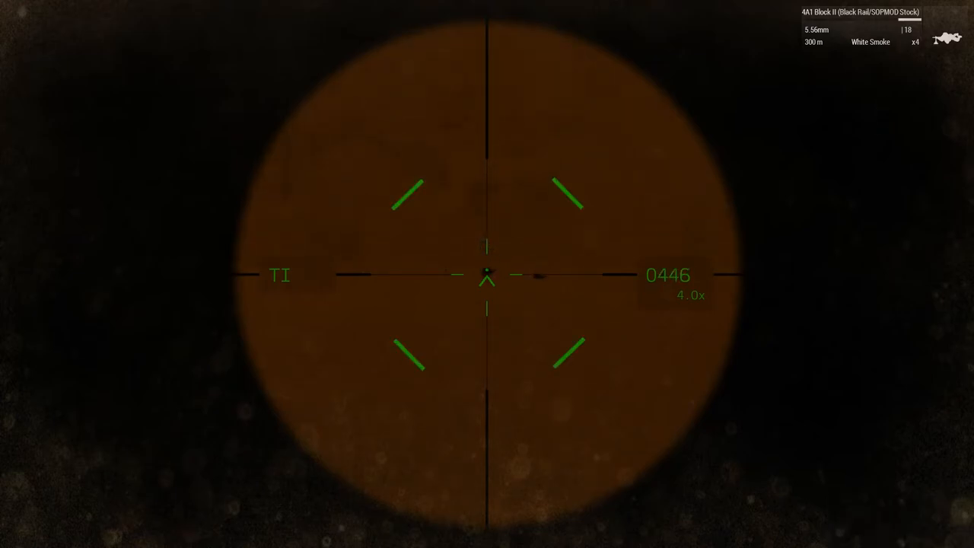
scroll("up", 3)
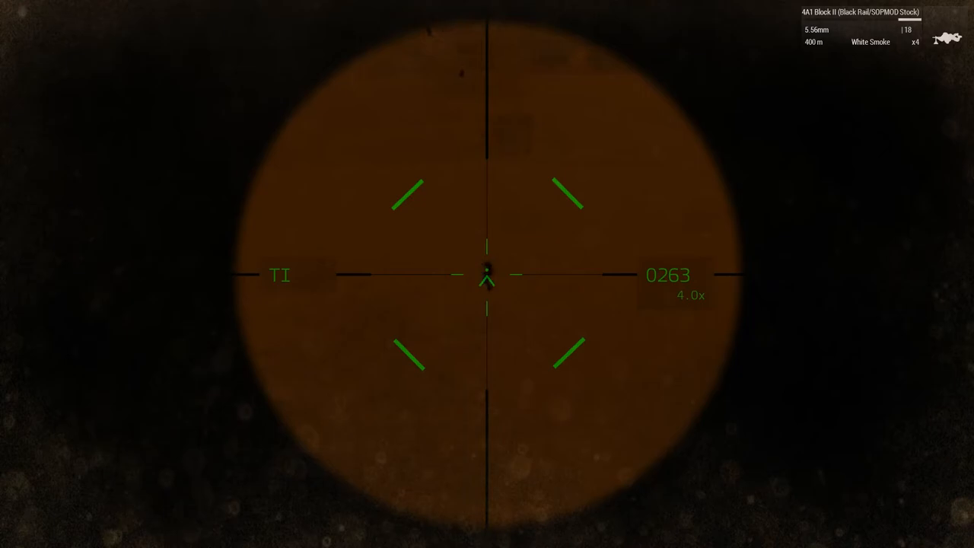
scroll("up", 3)
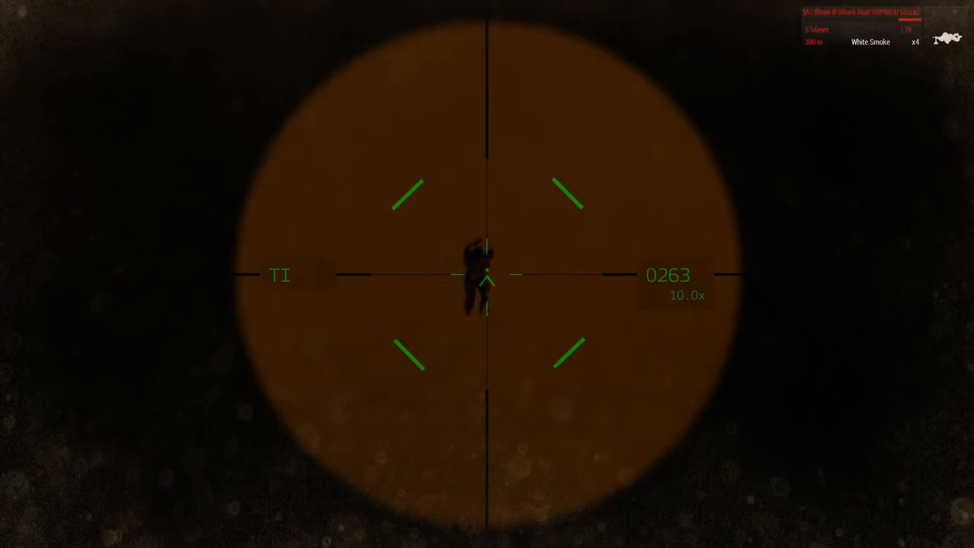
scroll("down", 3)
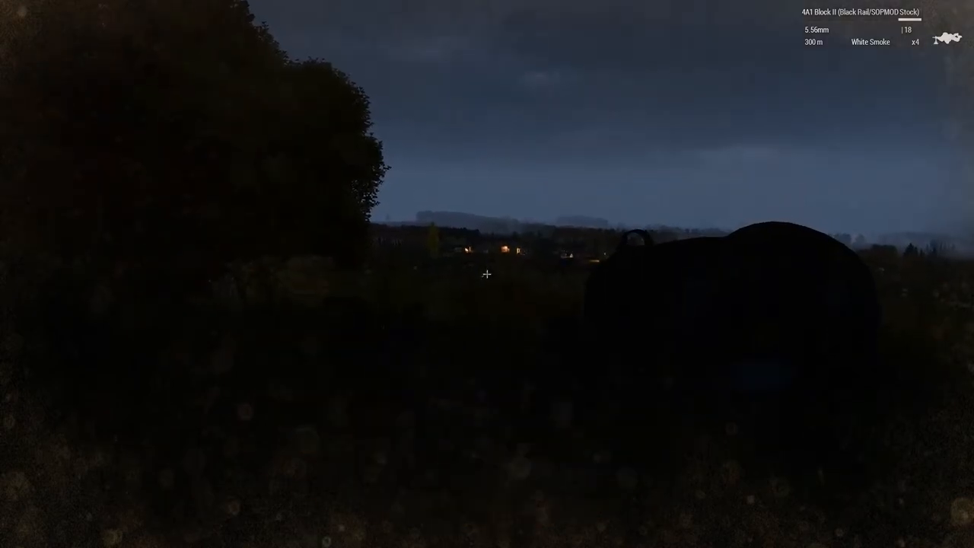
mouse_move(487, 274)
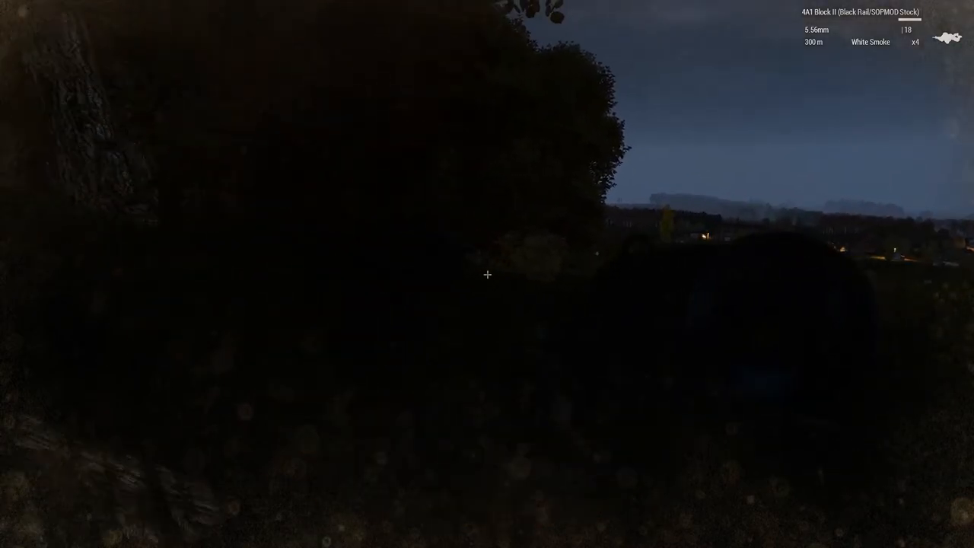
mouse_move(487, 274)
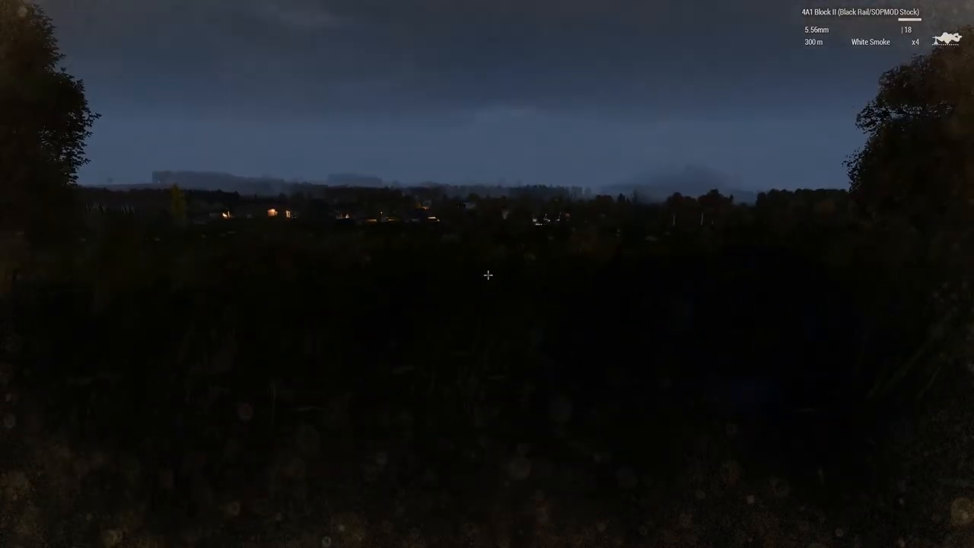
mouse_move(487, 274)
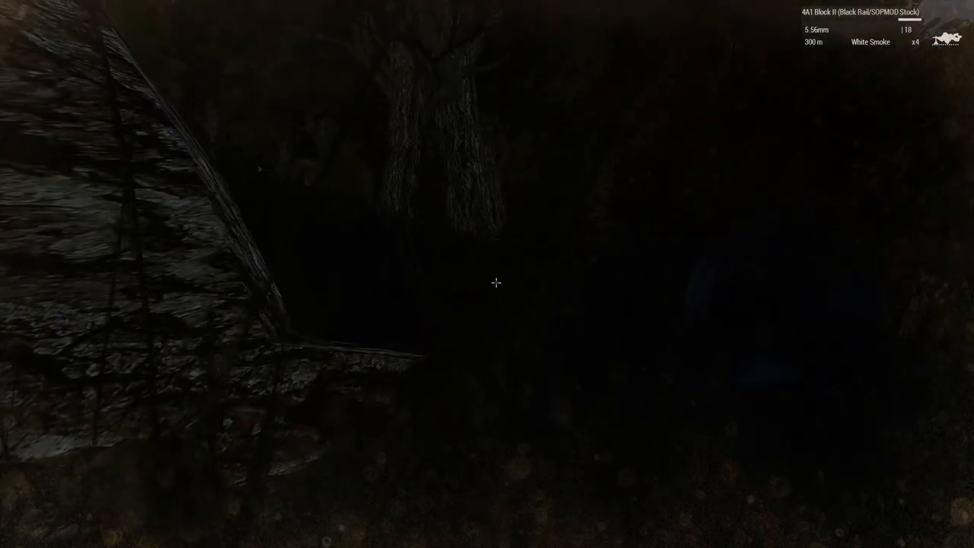
Aim the thermal sight at the soldier 160 m away, then lower it among the trees
right_click(487, 274)
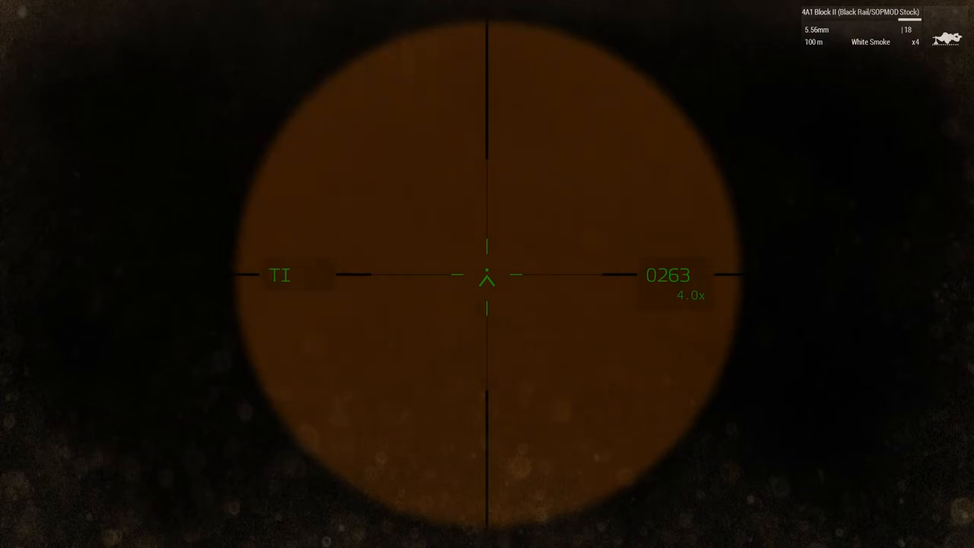
right_click(487, 274)
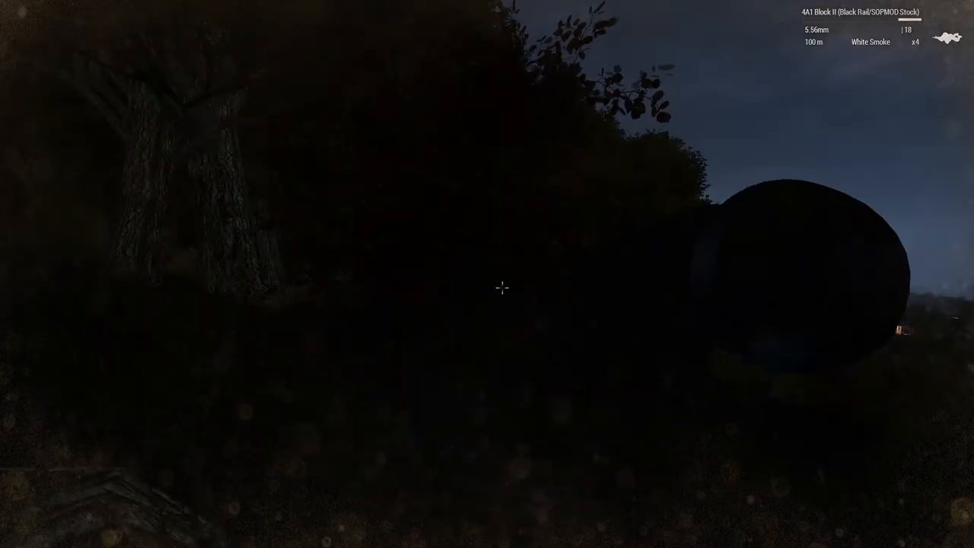
mouse_move(487, 274)
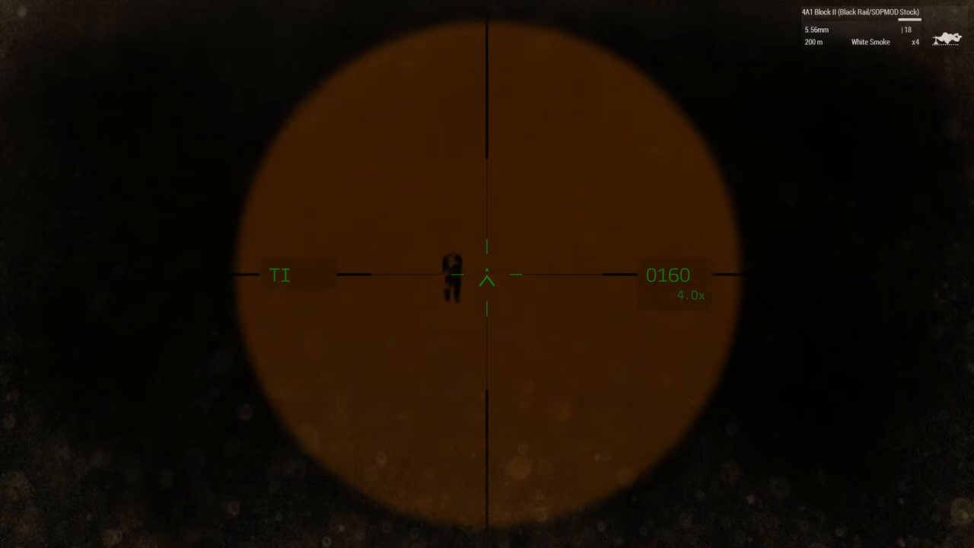
Face the town at normal view and bring up the compass for a bearing
left_click(488, 278)
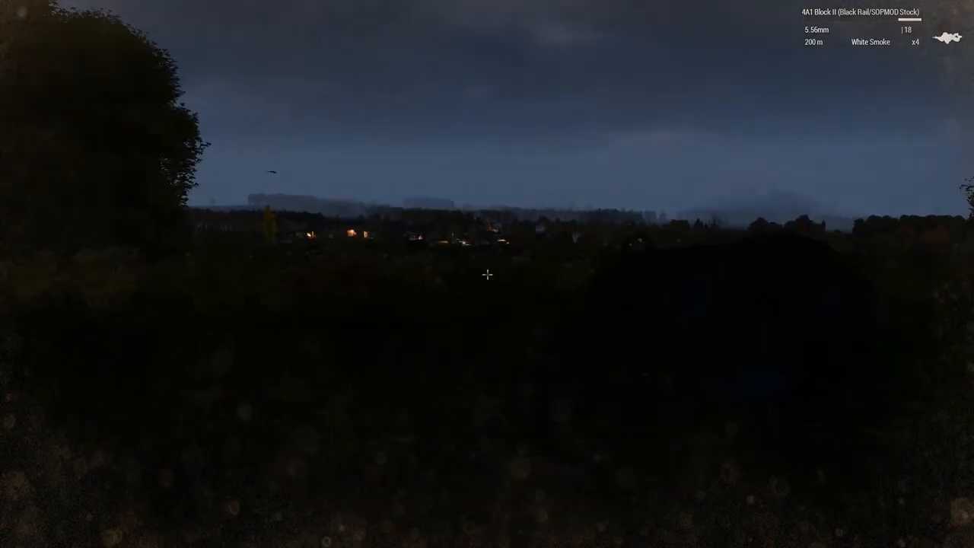
right_click(487, 274)
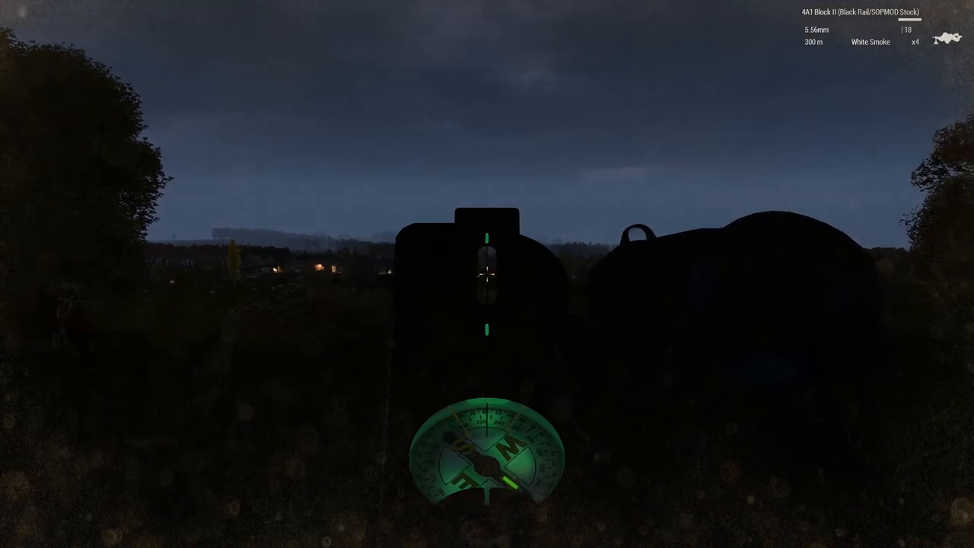
Hide the compass with the M key
key("m")
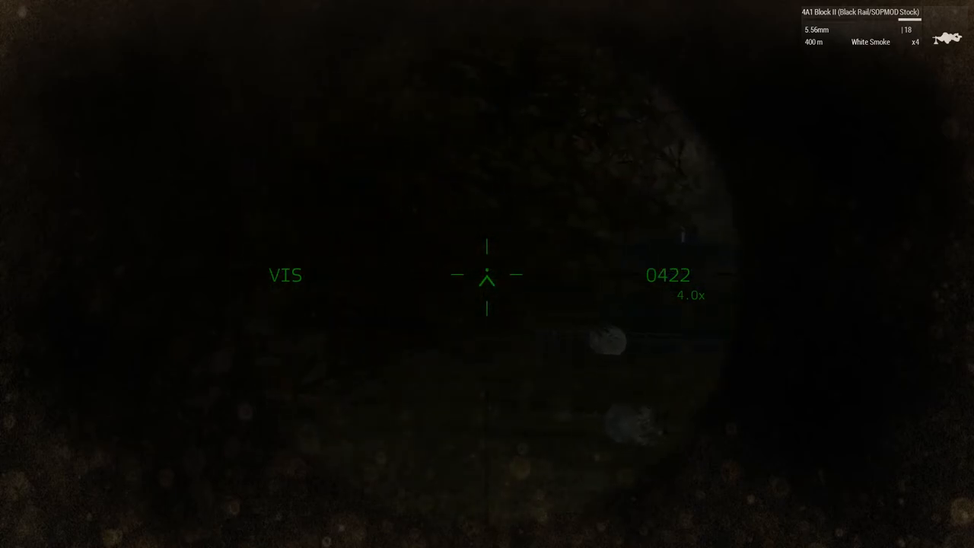
mouse_move(488, 274)
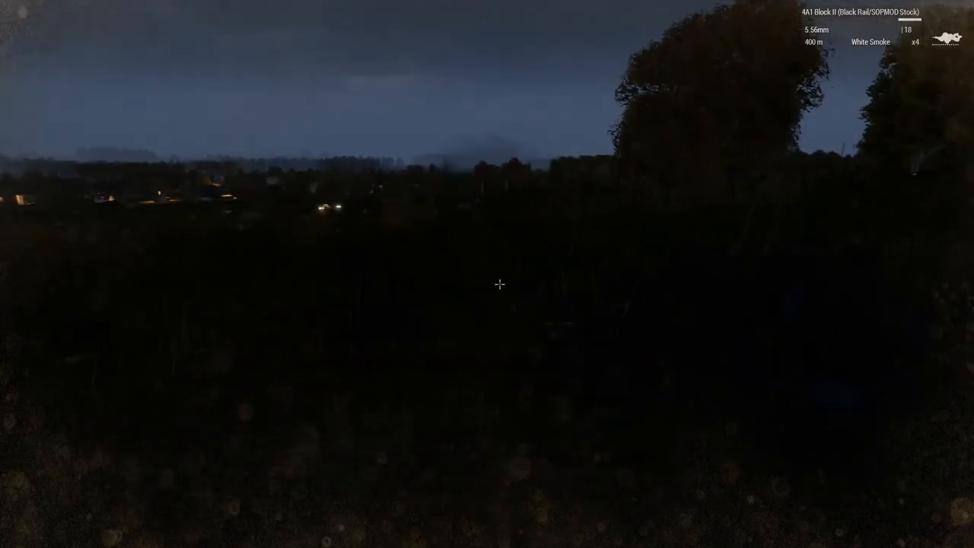
Aim down the scope toward the town, ranging about 422 m in thermal
right_click(487, 284)
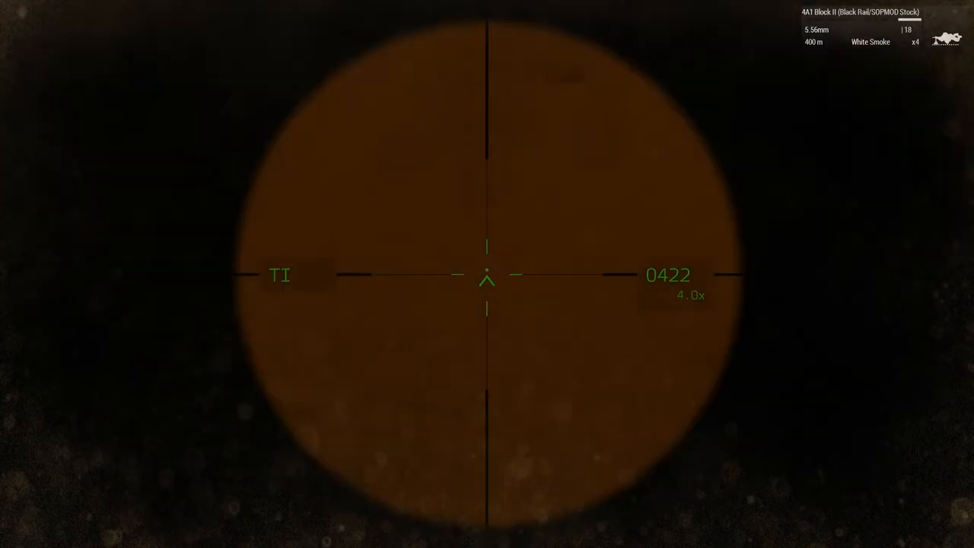
mouse_move(487, 279)
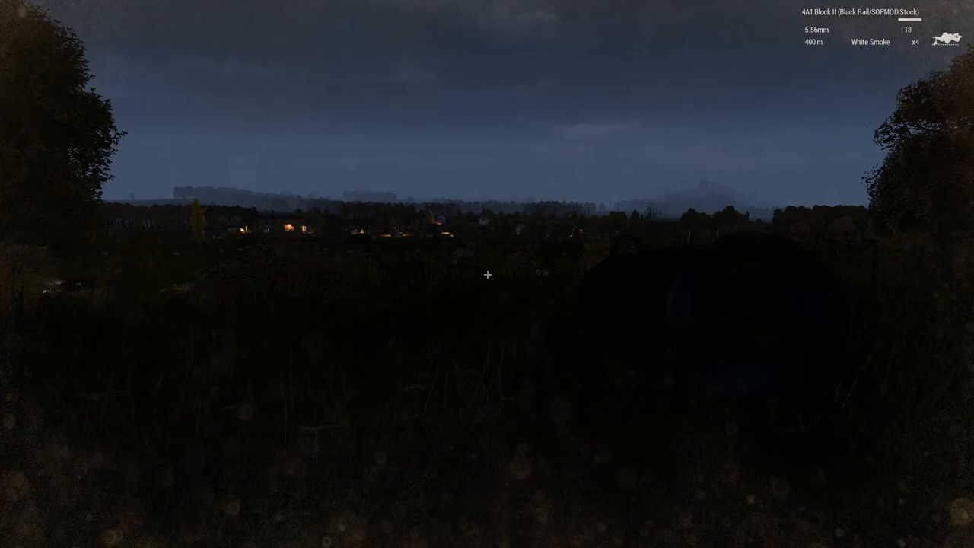
mouse_move(487, 274)
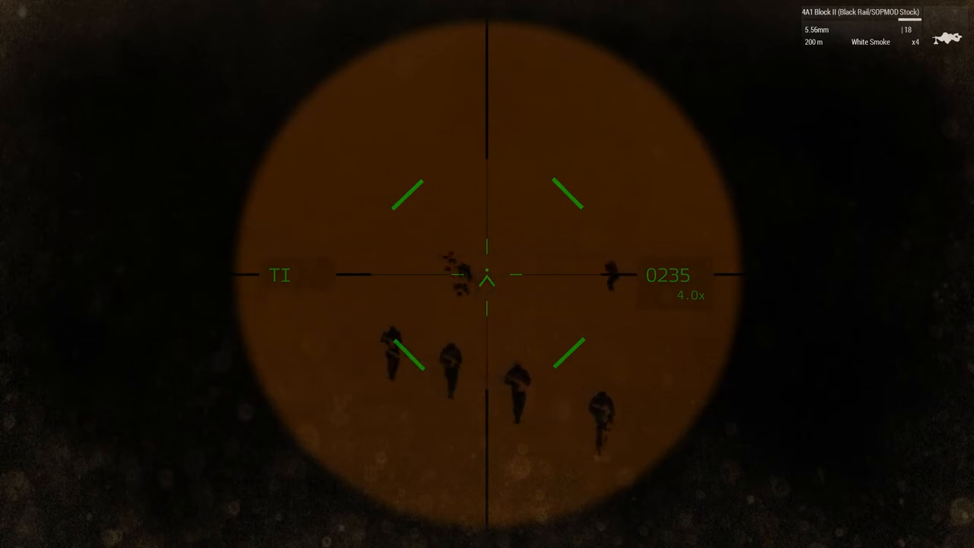
Zoom the thermal scope to track the patrol passing about 235 m below
scroll("up", 3)
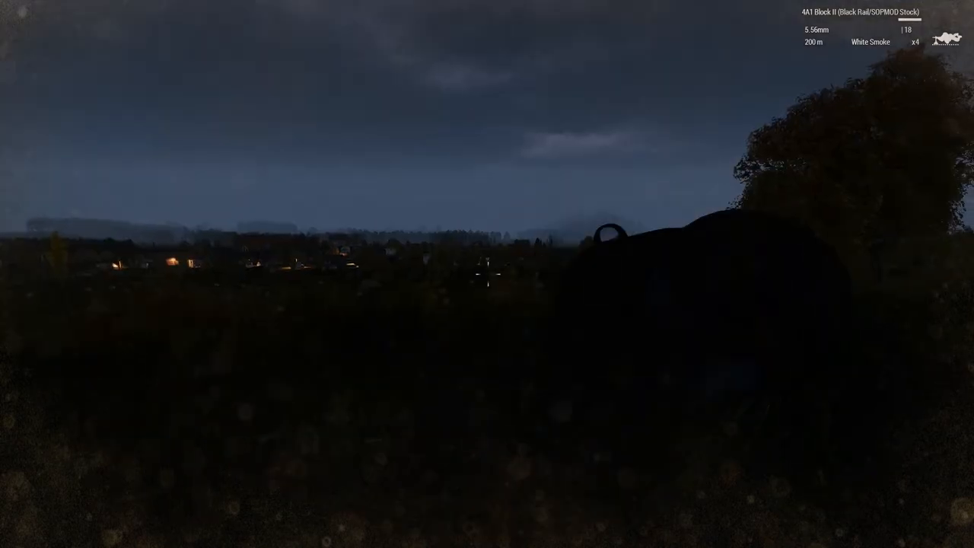
mouse_move(487, 274)
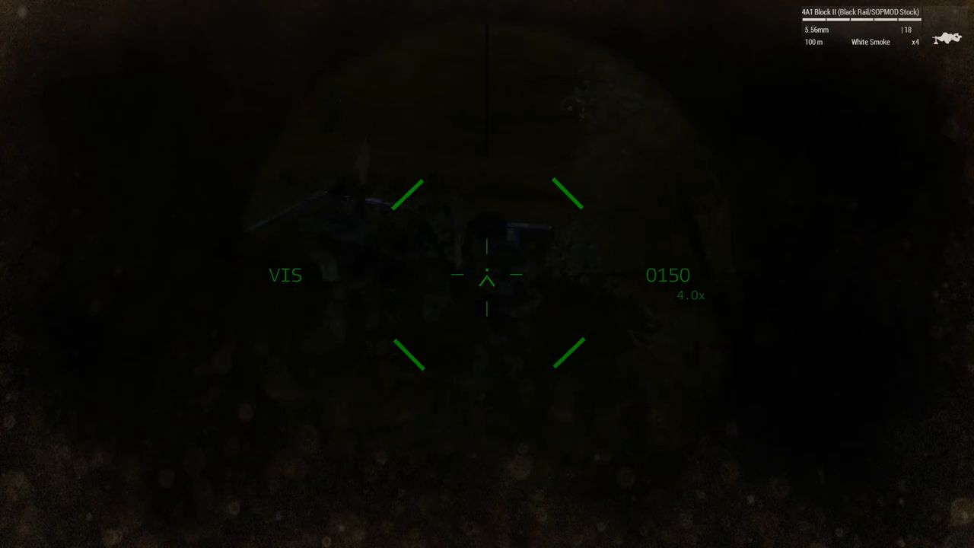
mouse_move(487, 274)
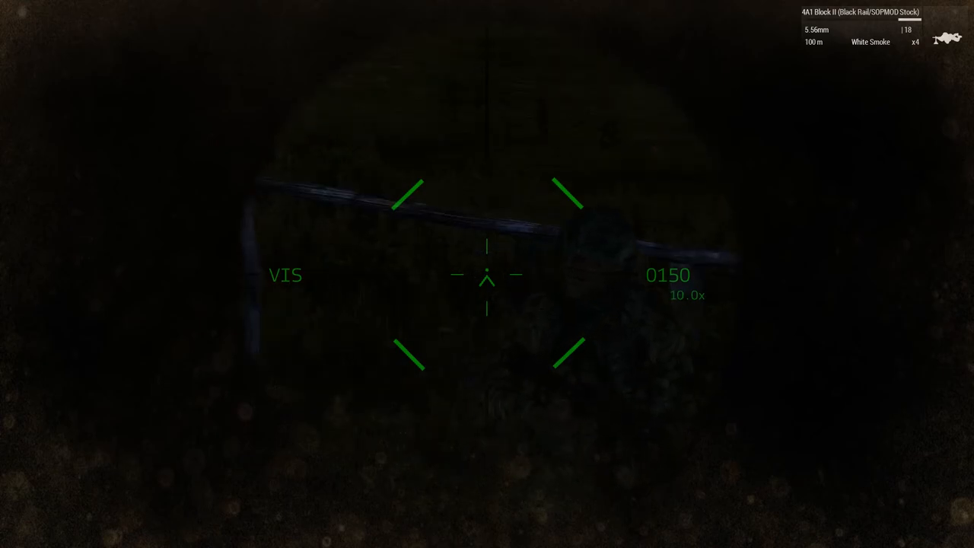
Spot the soldier about 150 m below in thermal, then lower the scope
scroll("down", 3)
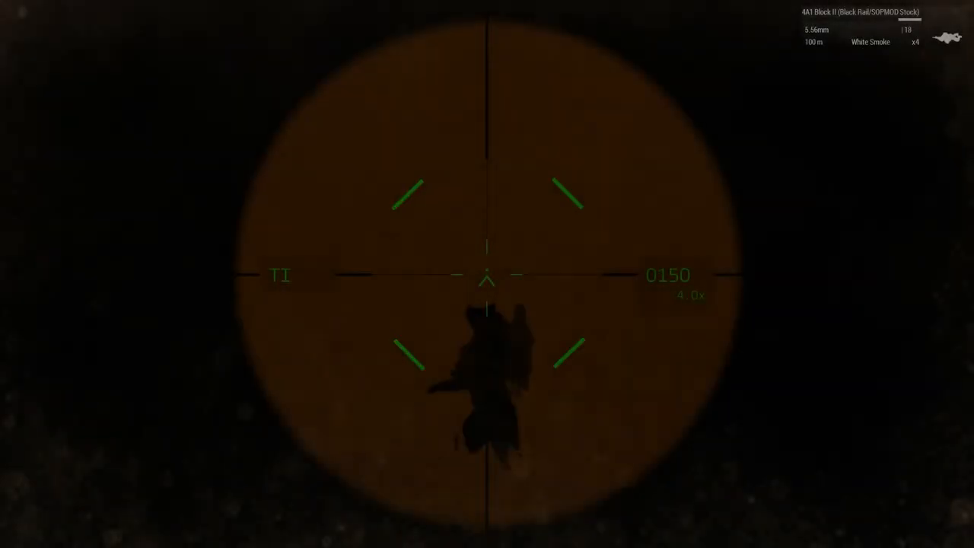
right_click(488, 274)
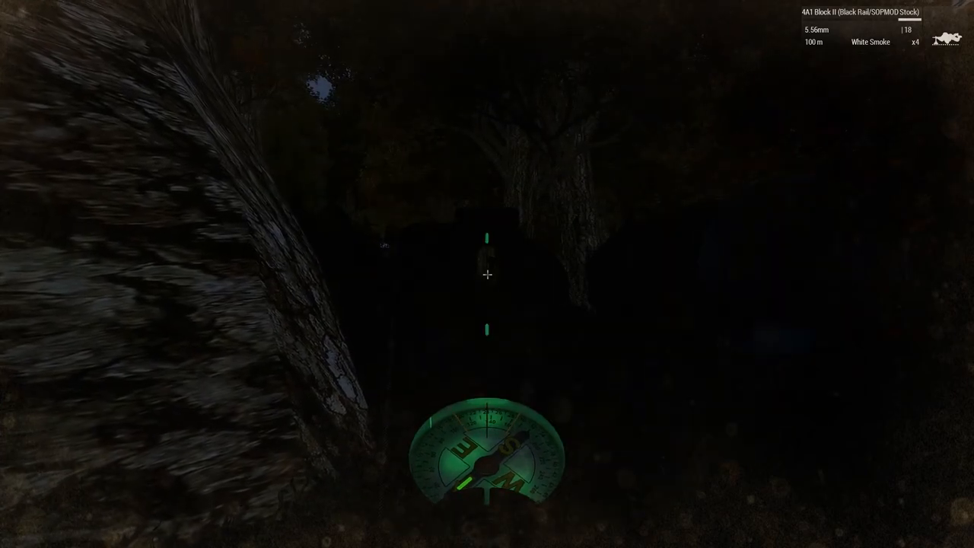
Put the compass away and look back over the distant lit town
left_click(487, 274)
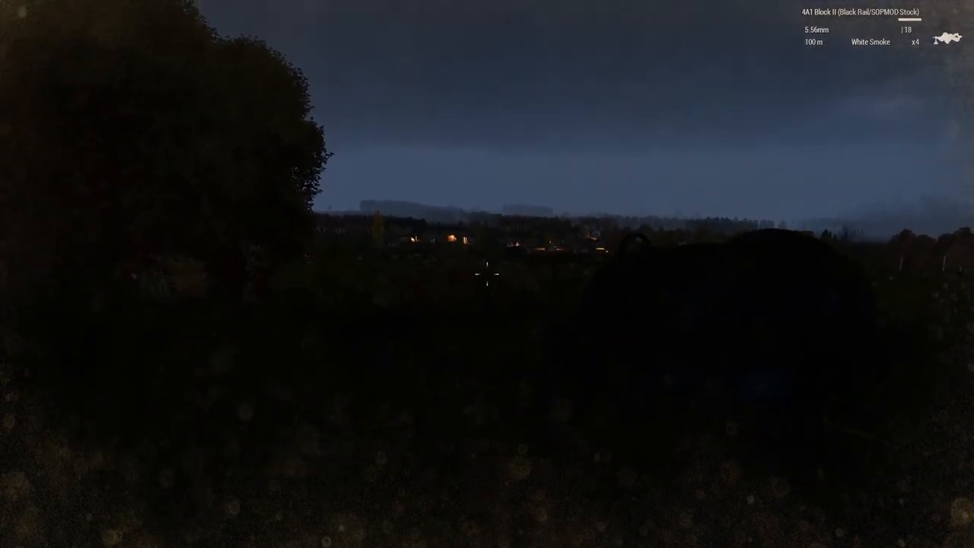
mouse_move(490, 278)
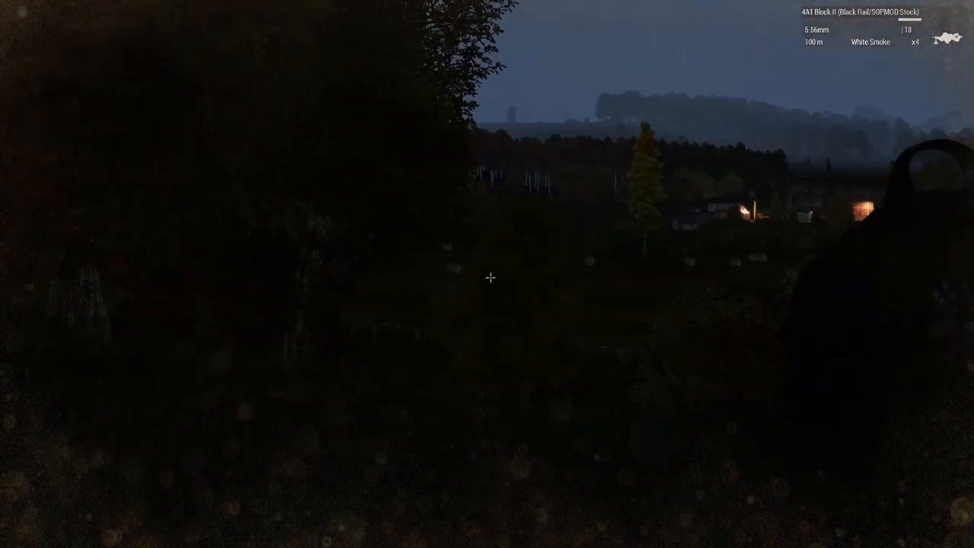
mouse_move(487, 274)
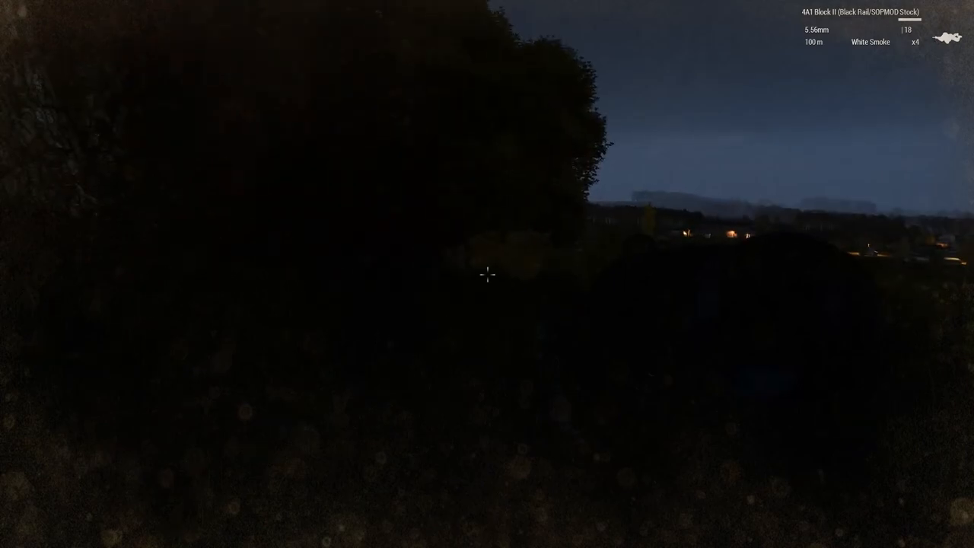
right_click(487, 274)
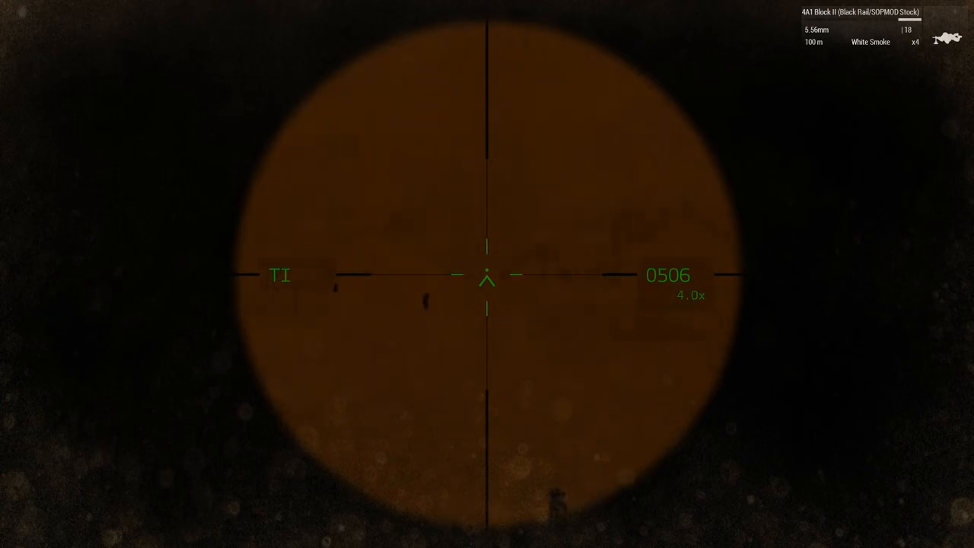
Magnify the two soldiers about 506 m away, zoom back out, and exit the scope
scroll("up", 3)
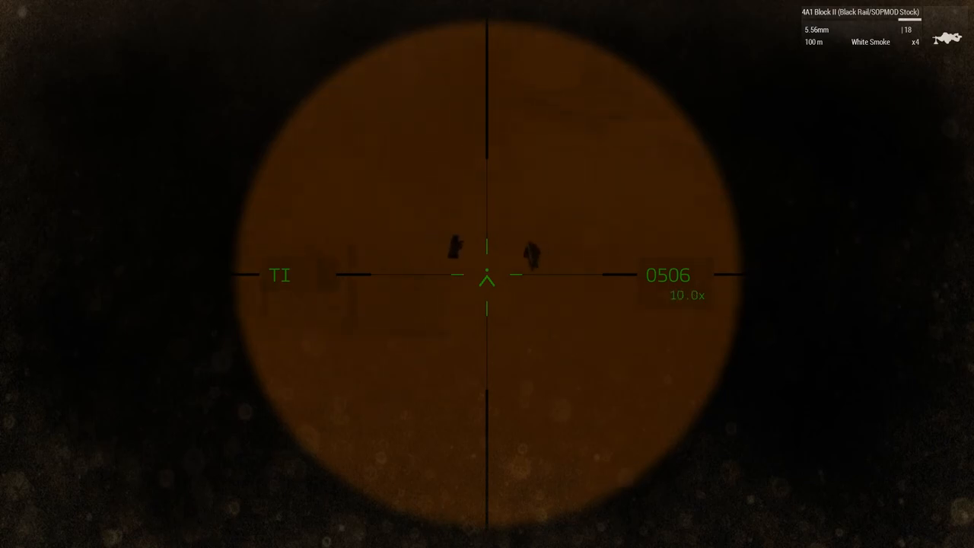
scroll("down", 3)
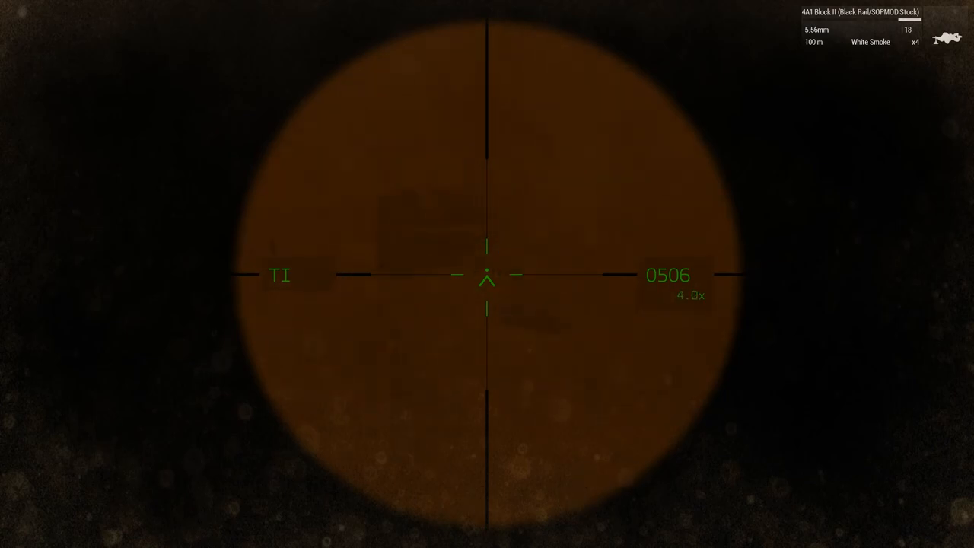
right_click(487, 274)
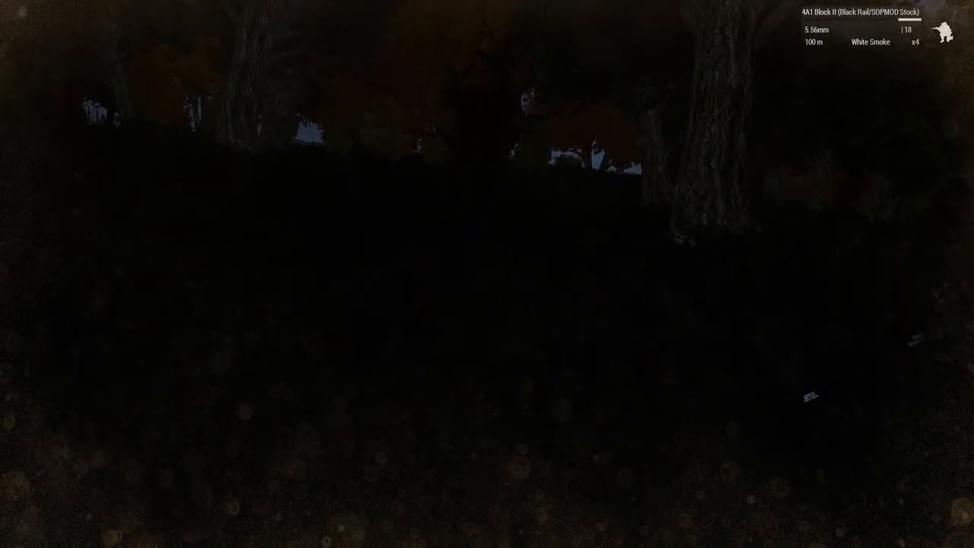
mouse_move(487, 274)
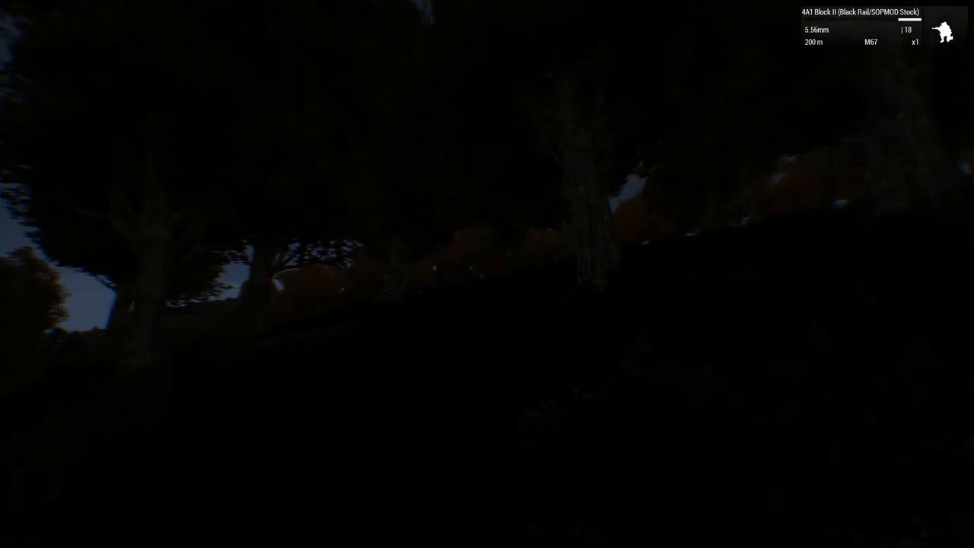
mouse_move(487, 274)
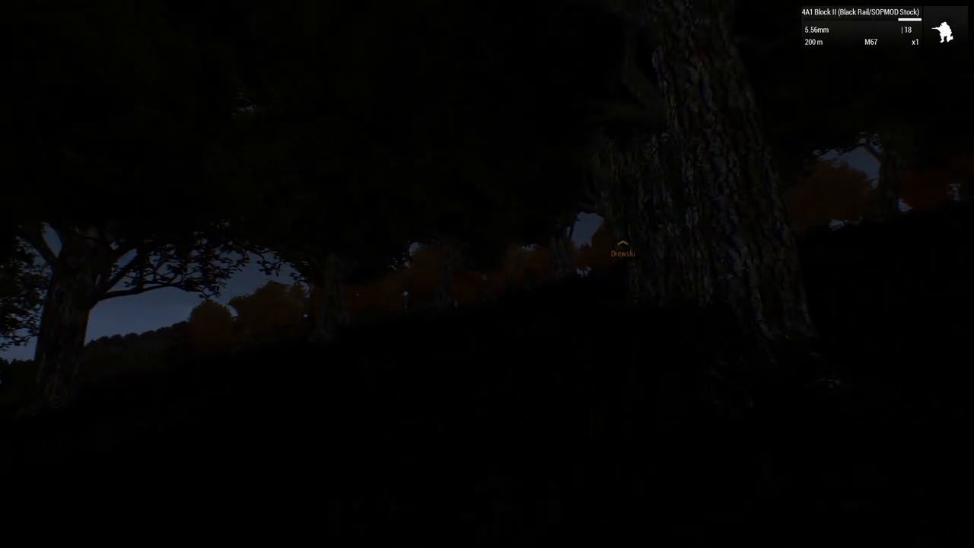